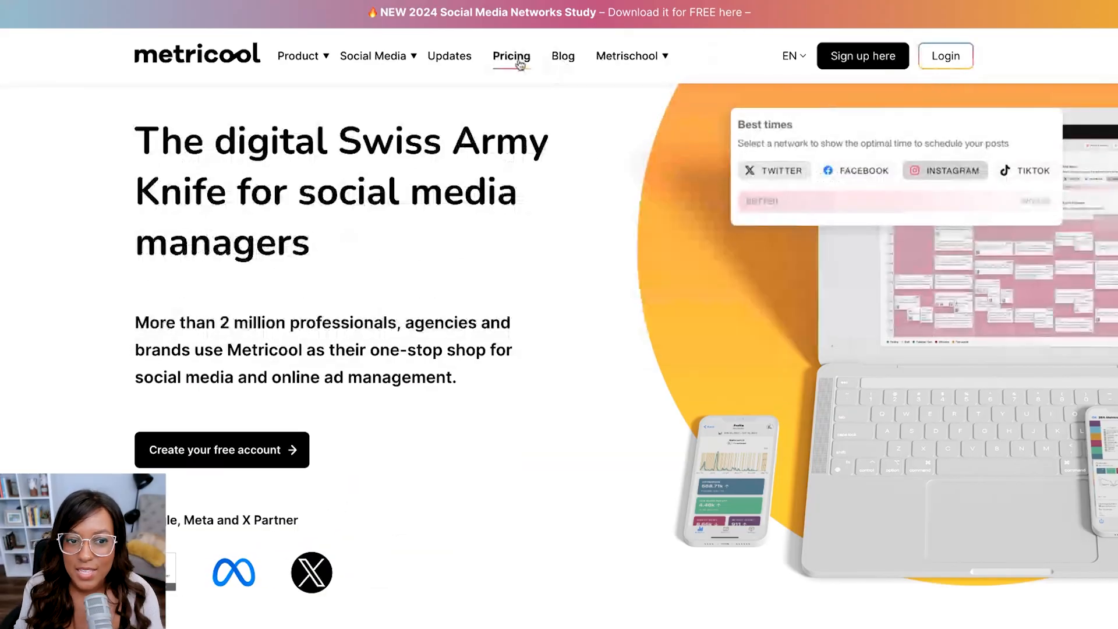
Open the Pricing page and browse the Free, Starter, Advanced and Custom plan cards
{"action": "left_click", "coordinate": [511, 55]}
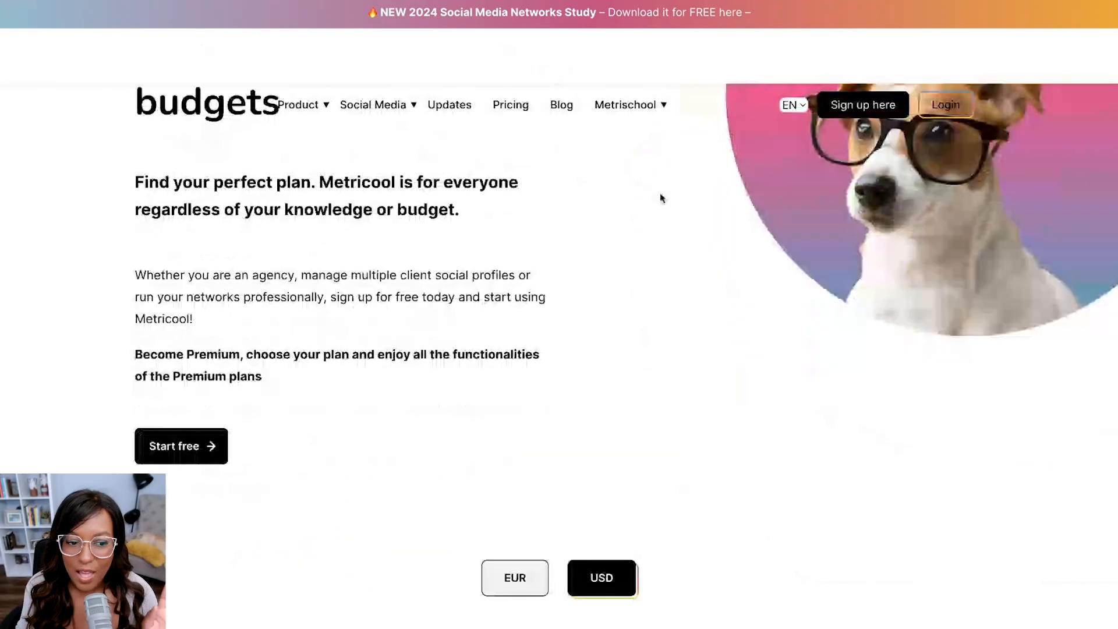
{"action": "scroll", "scroll_direction": "down", "scroll_amount": 3}
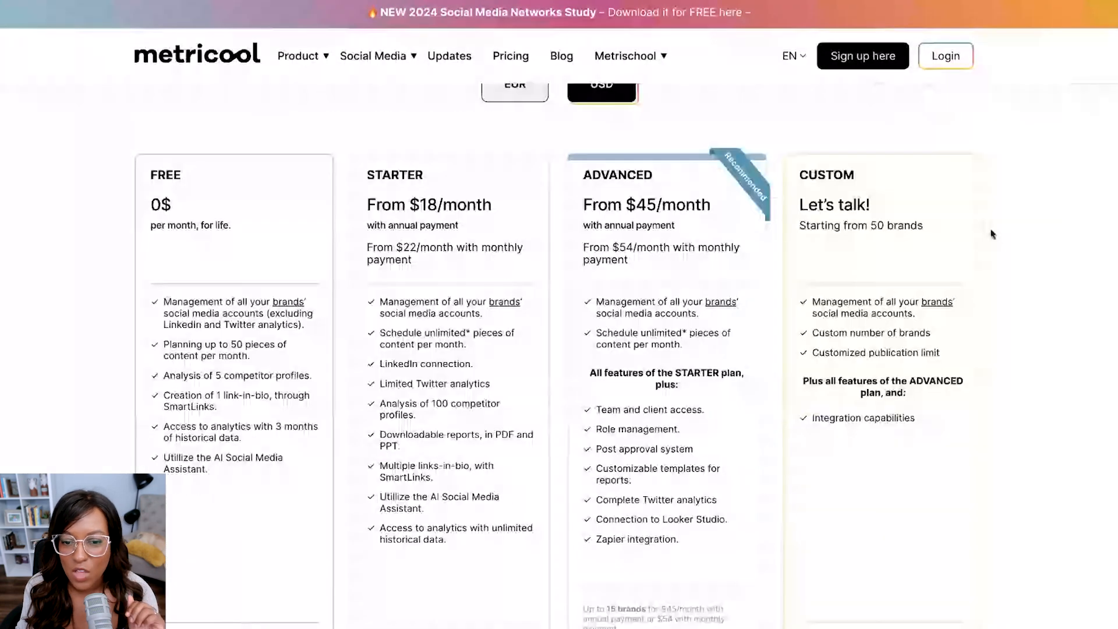
{"action": "scroll", "scroll_direction": "down", "scroll_amount": 3}
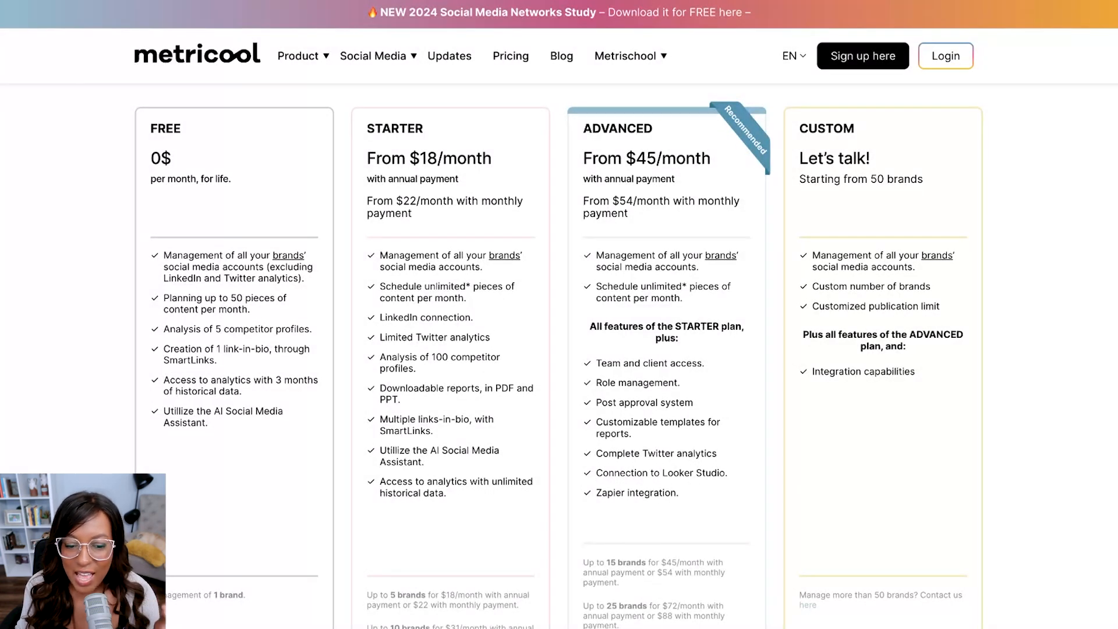
{"action": "scroll", "scroll_direction": "down", "scroll_amount": 3}
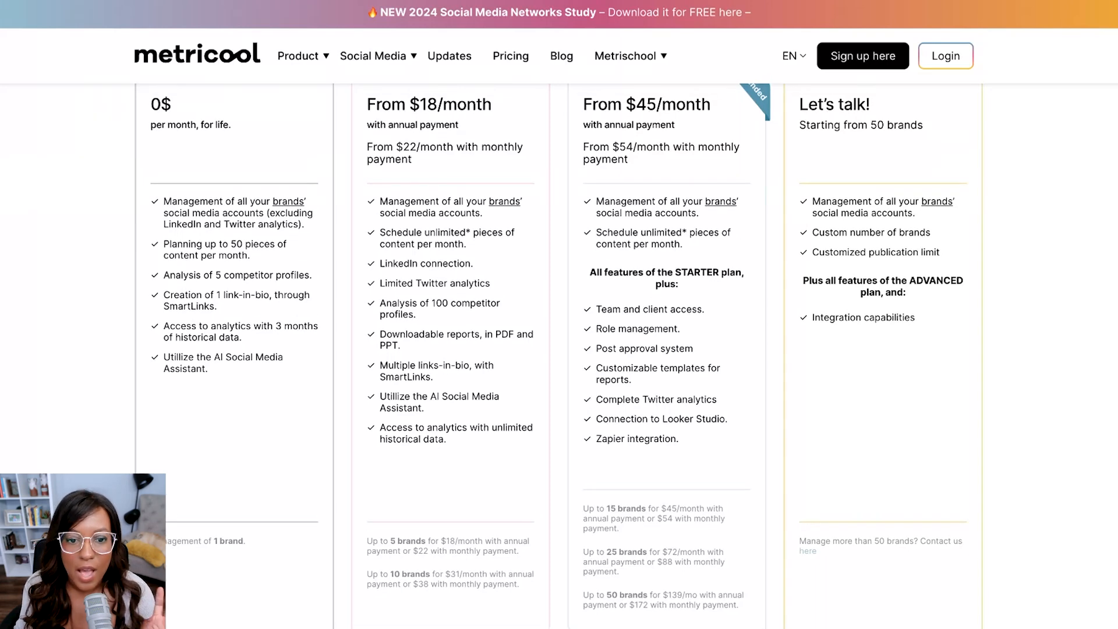
{"action": "scroll", "scroll_direction": "up", "scroll_amount": 3}
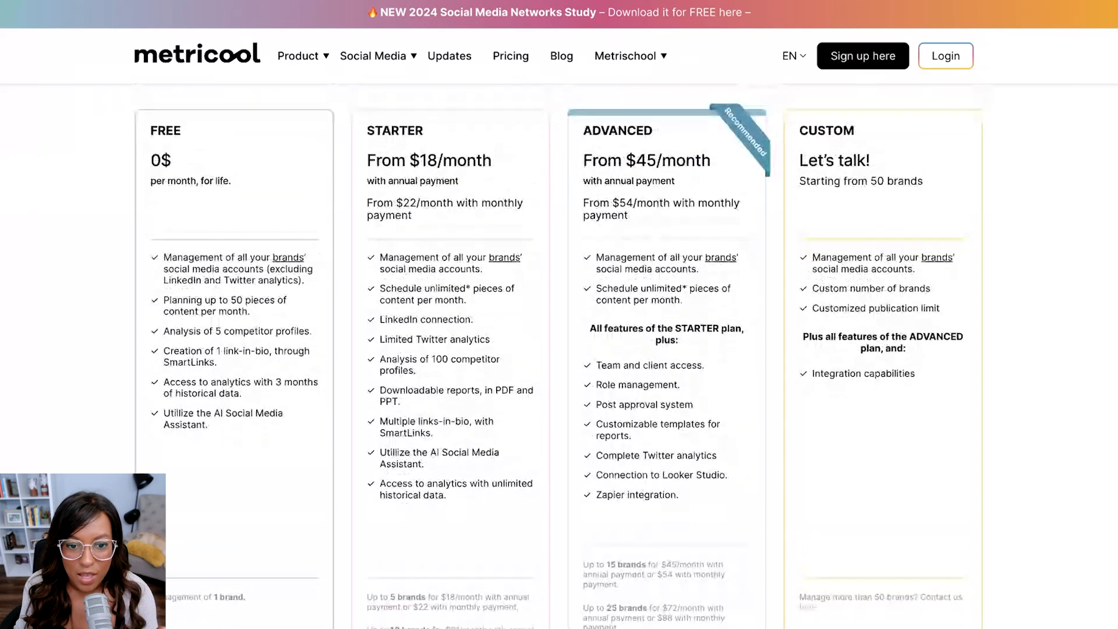
{"action": "scroll", "scroll_direction": "down", "scroll_amount": 3}
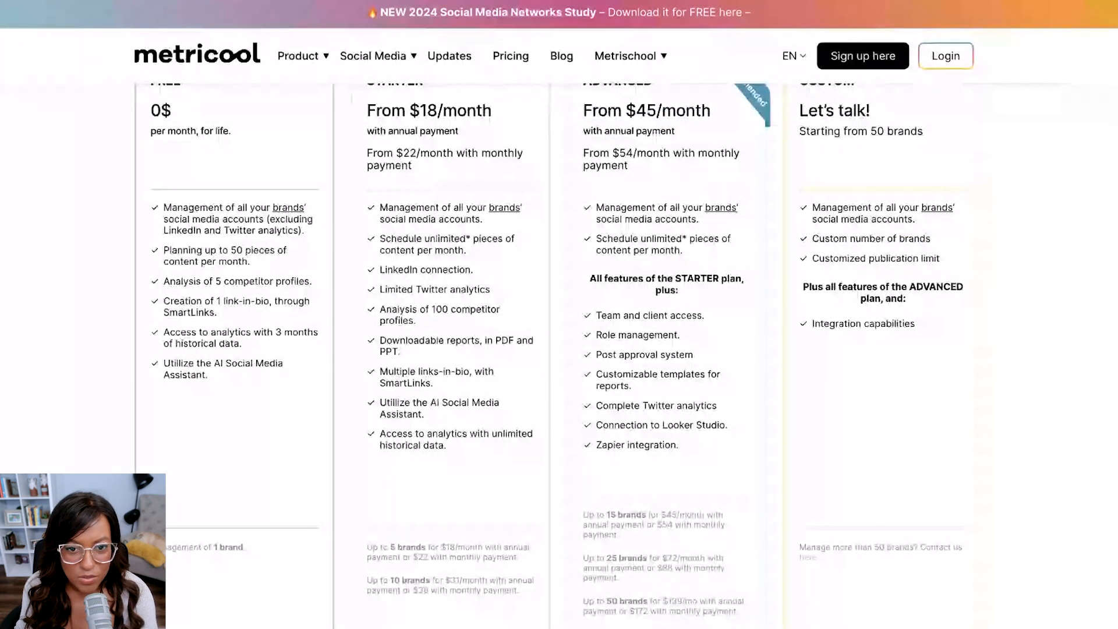
{"action": "scroll", "scroll_direction": "up", "scroll_amount": 3}
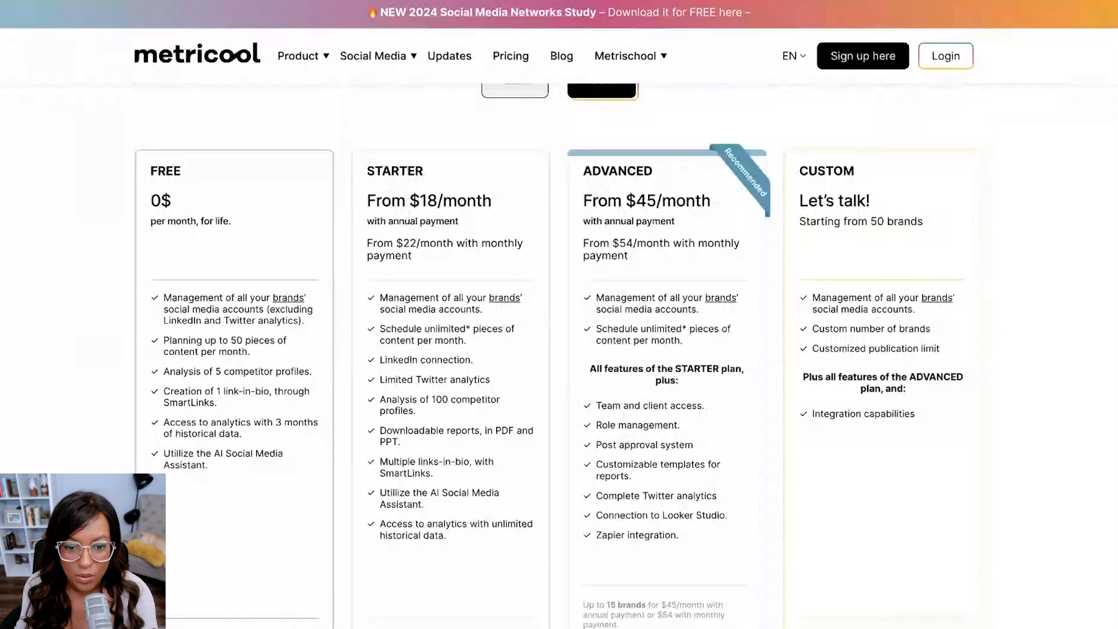
{"action": "scroll", "scroll_direction": "down", "scroll_amount": 3}
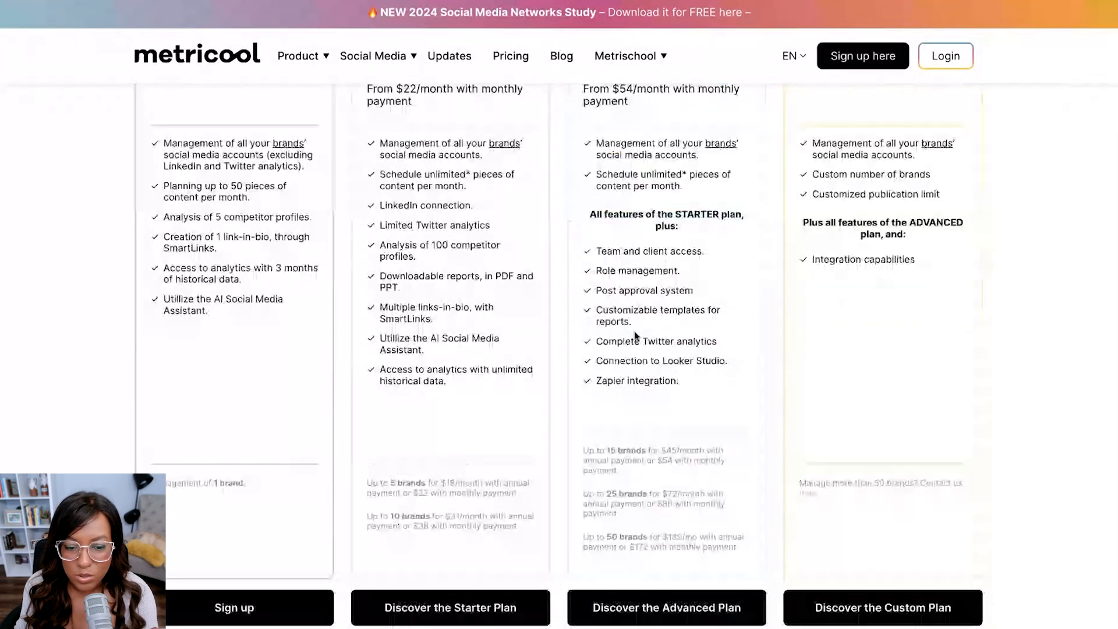
{"action": "scroll", "scroll_direction": "up", "scroll_amount": 3}
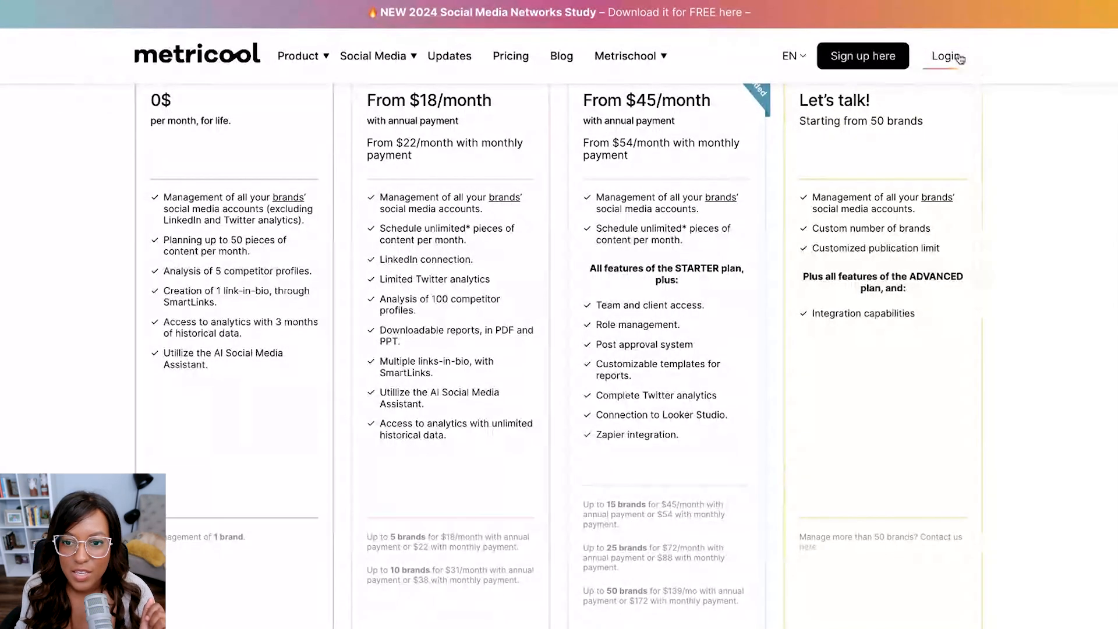
Log in to land on the Relatable brand's Facebook Page Overview analytics
{"action": "left_click", "coordinate": [945, 56]}
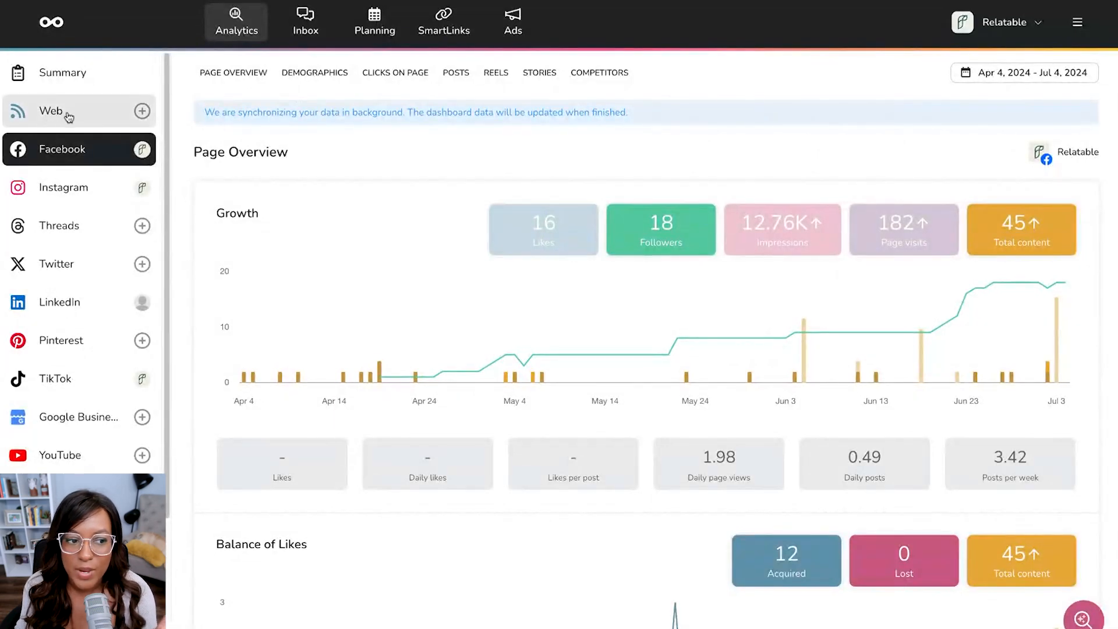
{"action": "mouse_move", "coordinate": [89, 299]}
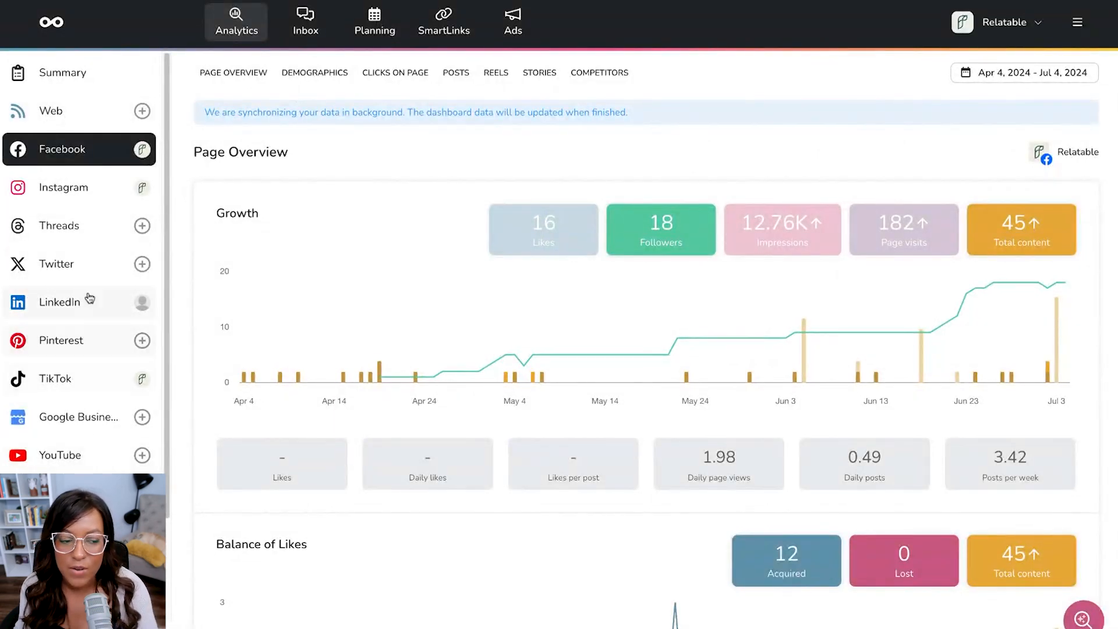
{"action": "mouse_move", "coordinate": [207, 177]}
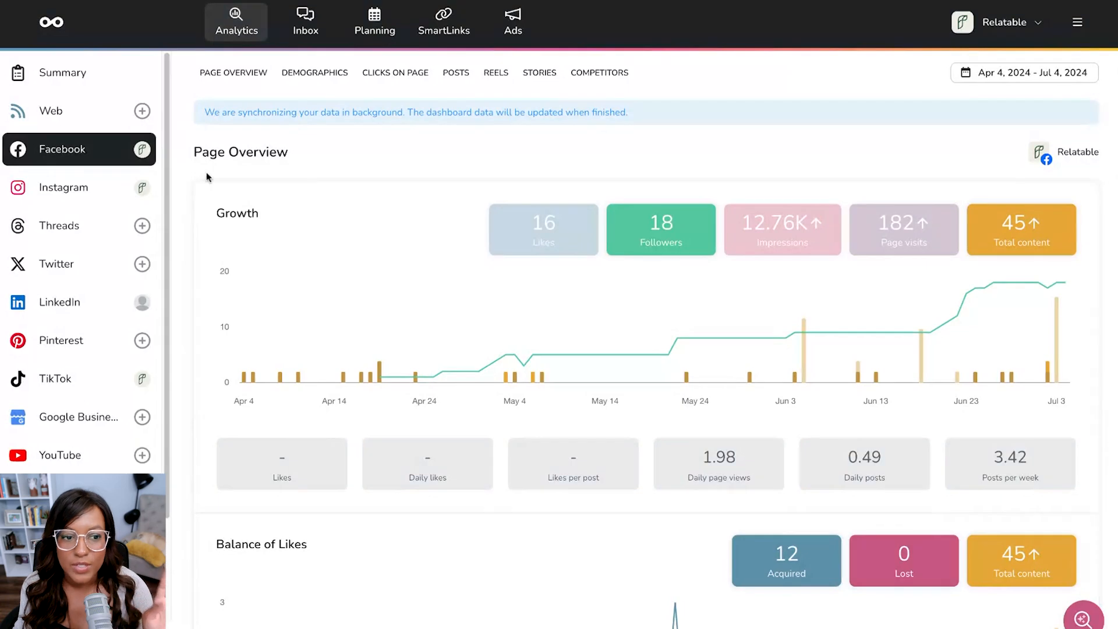
{"action": "mouse_move", "coordinate": [1113, 245]}
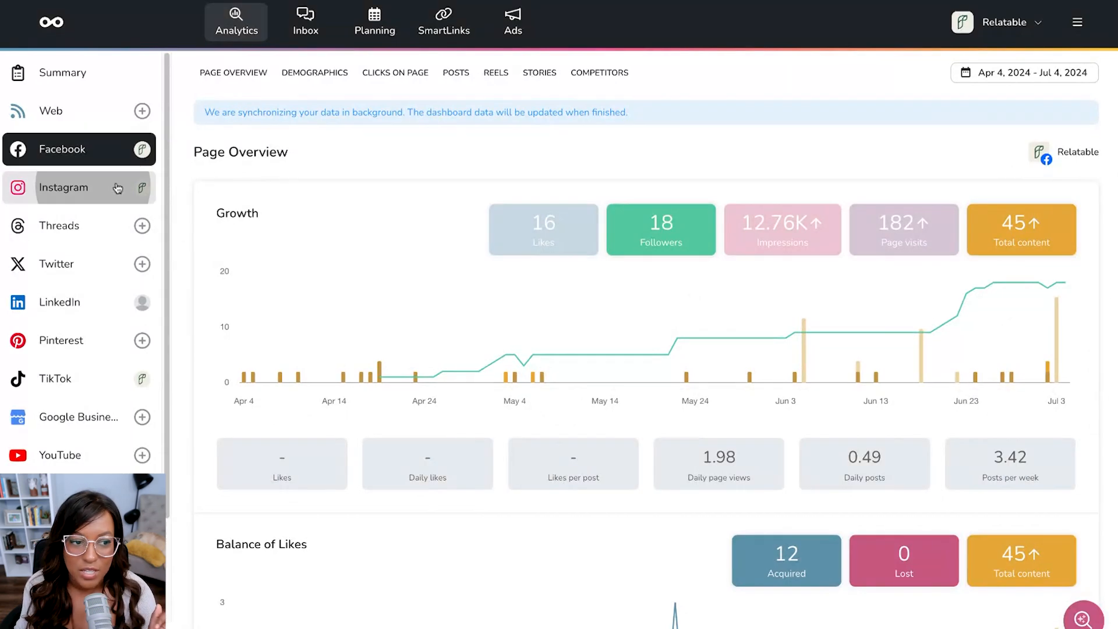
{"action": "left_click", "coordinate": [63, 187]}
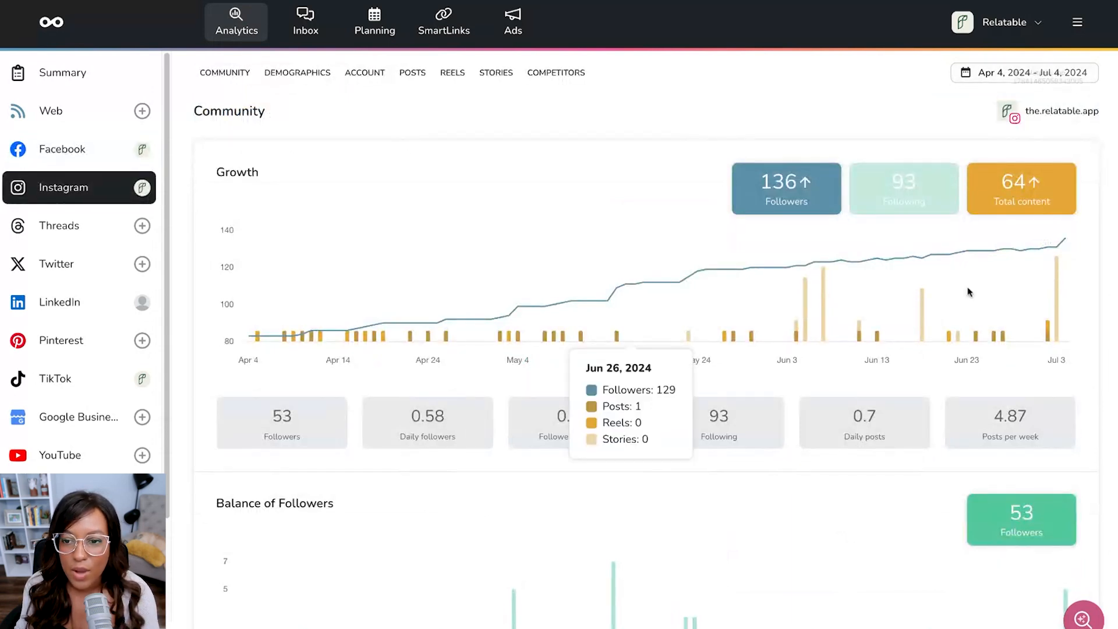
{"action": "mouse_move", "coordinate": [1060, 242]}
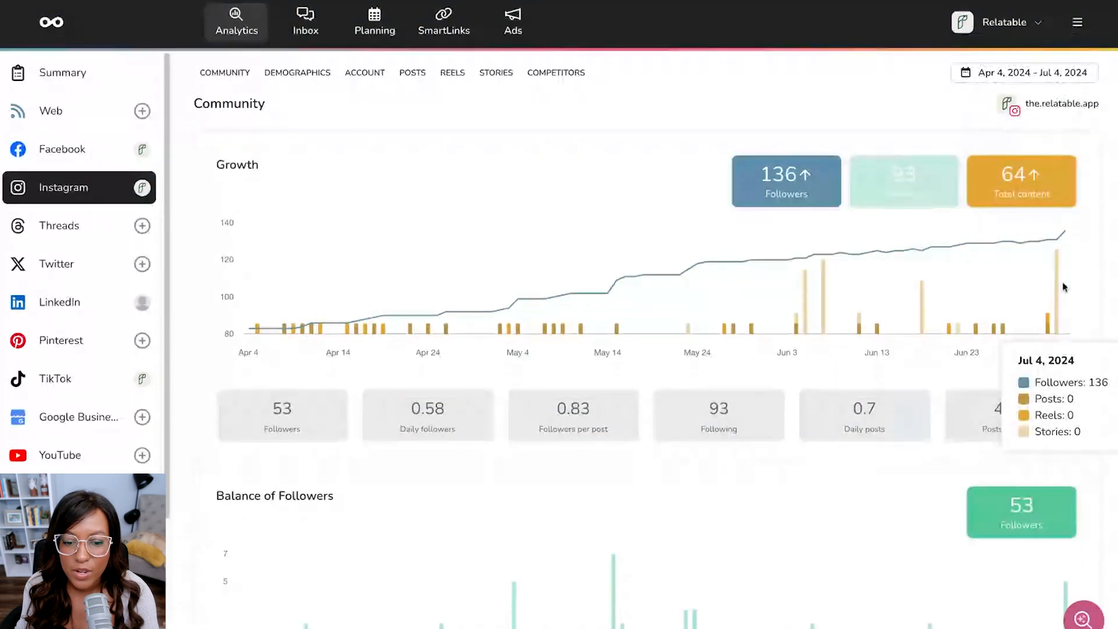
{"action": "scroll", "scroll_direction": "down", "scroll_amount": 3}
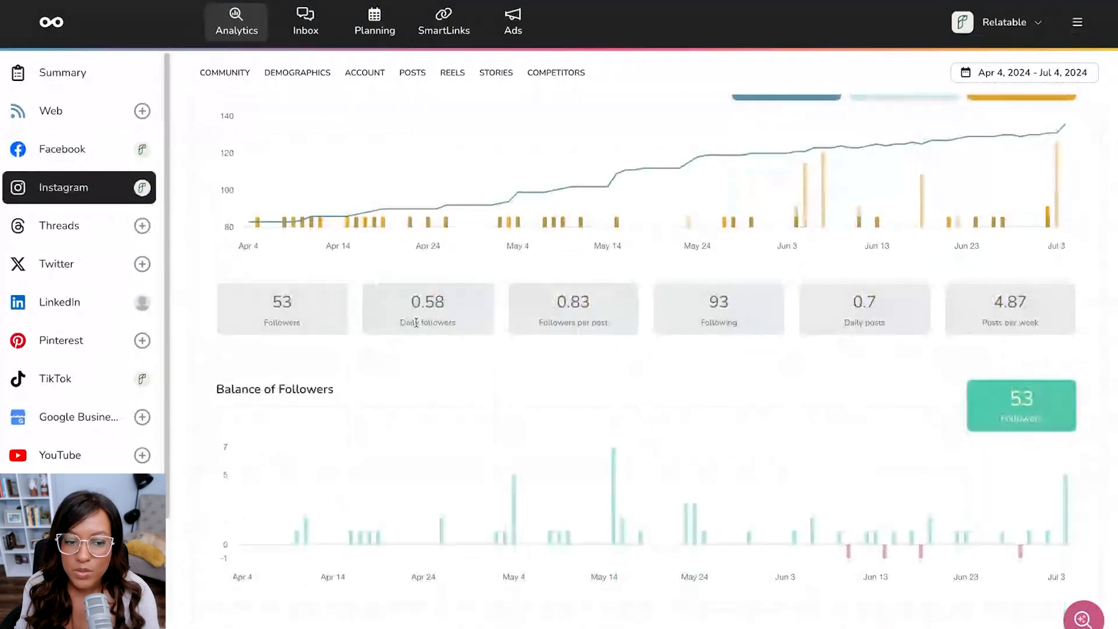
{"action": "scroll", "scroll_direction": "down", "scroll_amount": 3}
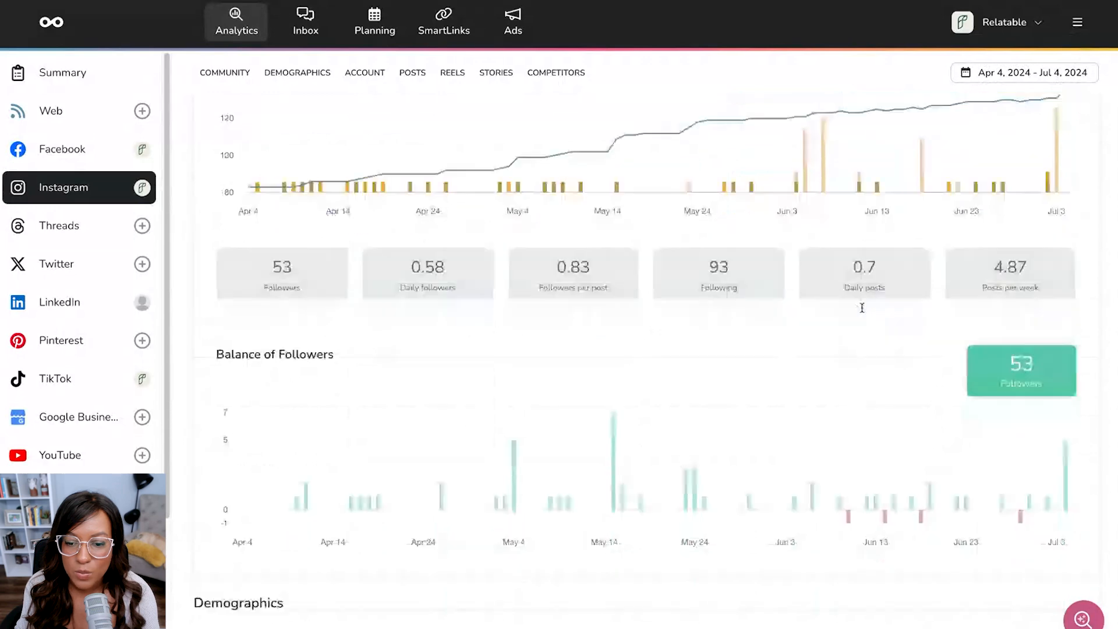
{"action": "scroll", "scroll_direction": "down", "scroll_amount": 3}
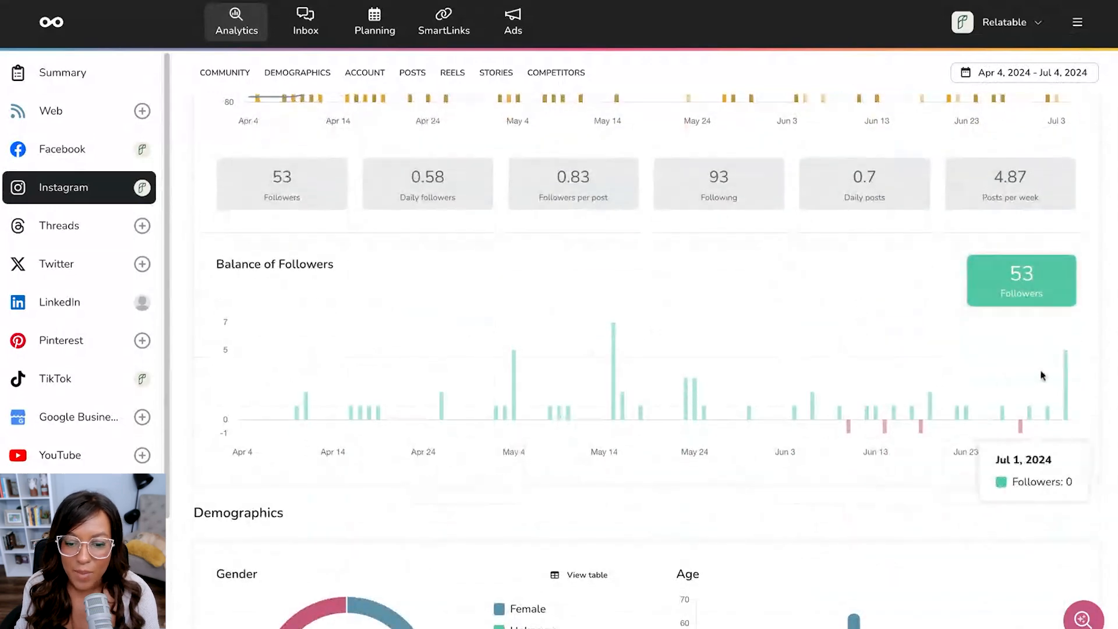
{"action": "mouse_move", "coordinate": [869, 435]}
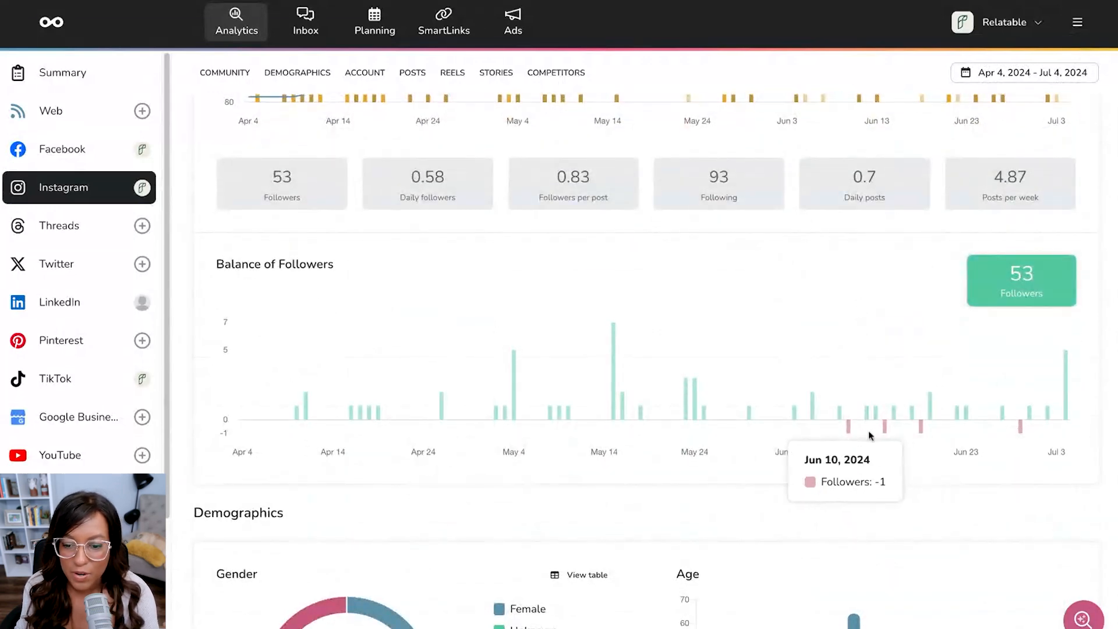
{"action": "scroll", "scroll_direction": "down", "scroll_amount": 3}
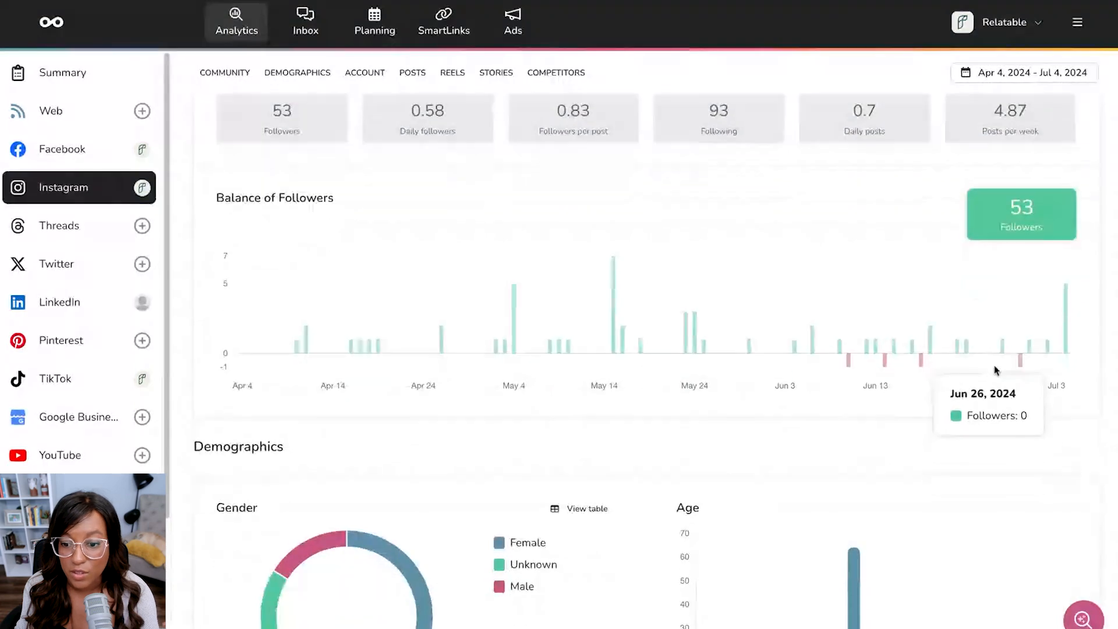
{"action": "scroll", "scroll_direction": "down", "scroll_amount": 3}
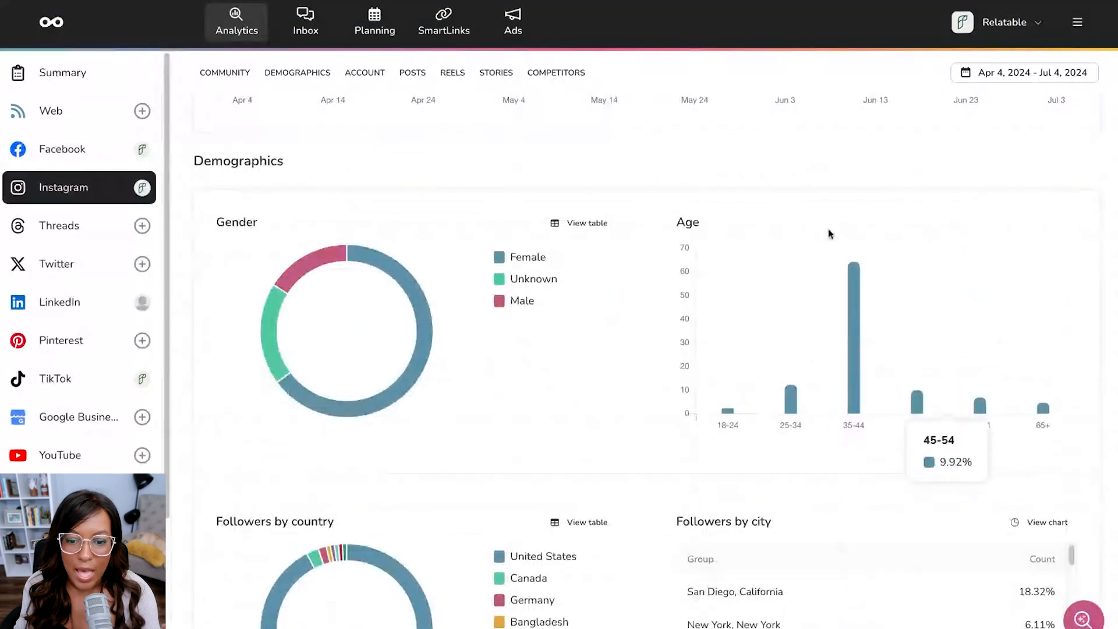
{"action": "scroll", "scroll_direction": "down", "scroll_amount": 3}
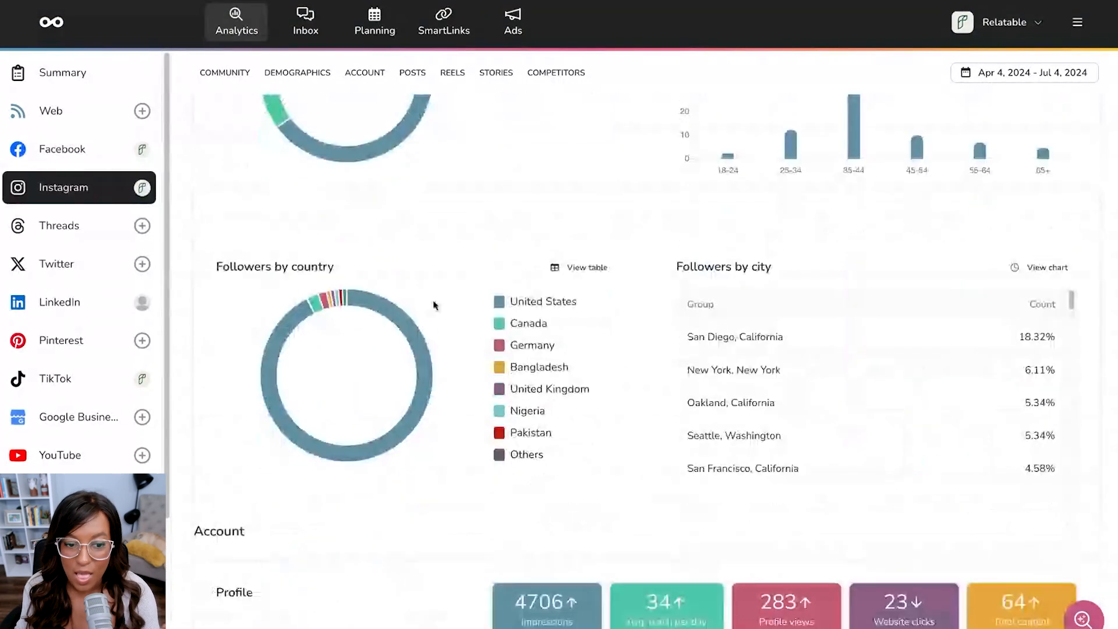
{"action": "scroll", "scroll_direction": "down", "scroll_amount": 3}
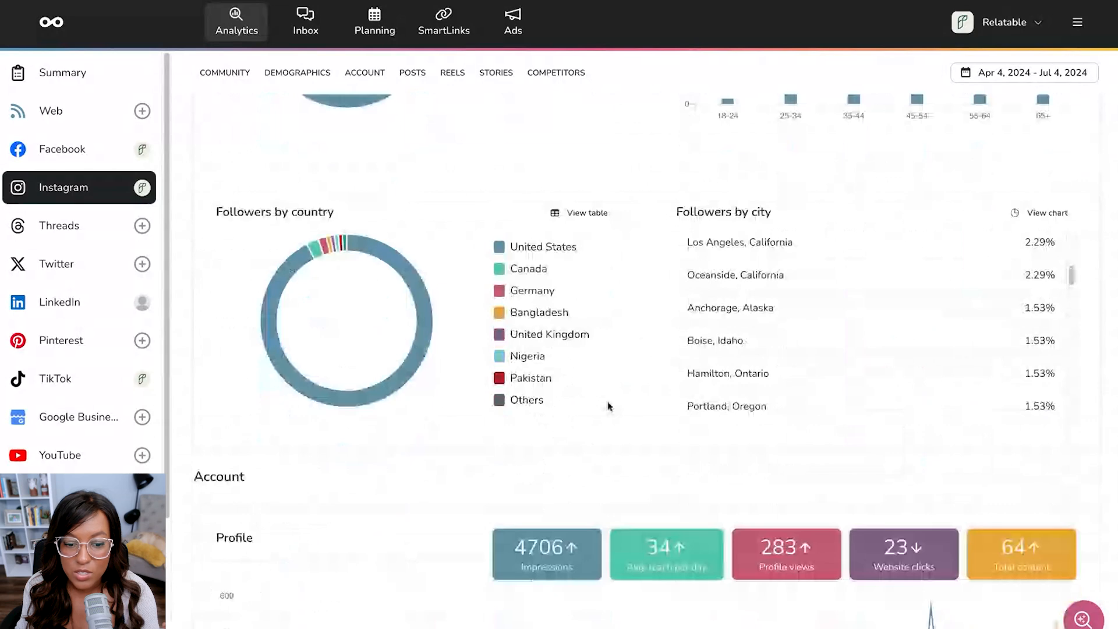
{"action": "scroll", "scroll_direction": "down", "scroll_amount": 3}
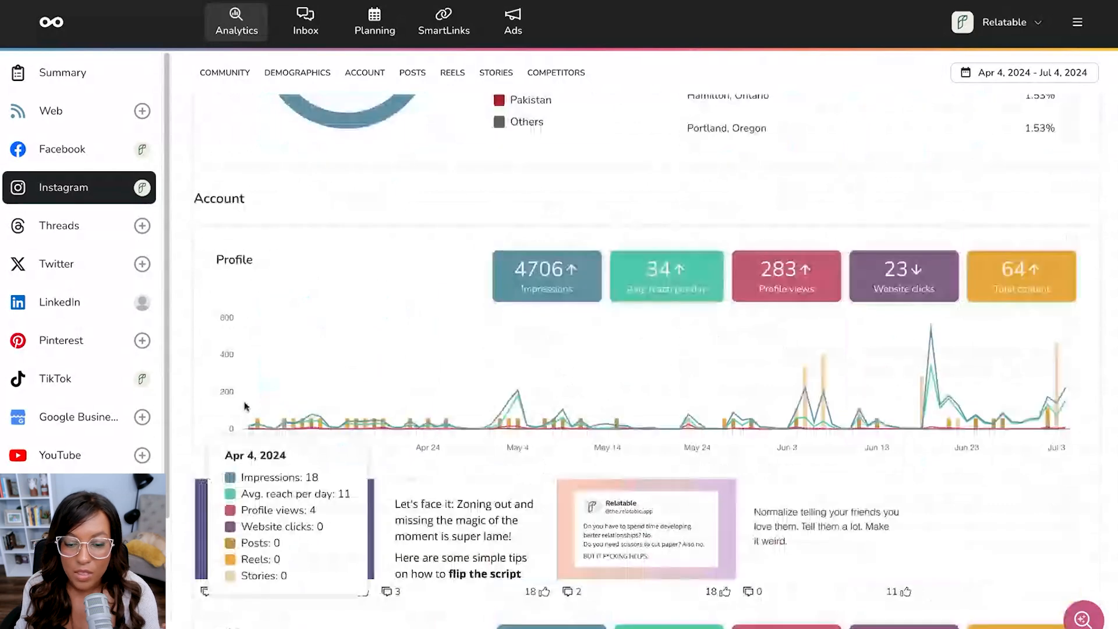
{"action": "mouse_move", "coordinate": [546, 314]}
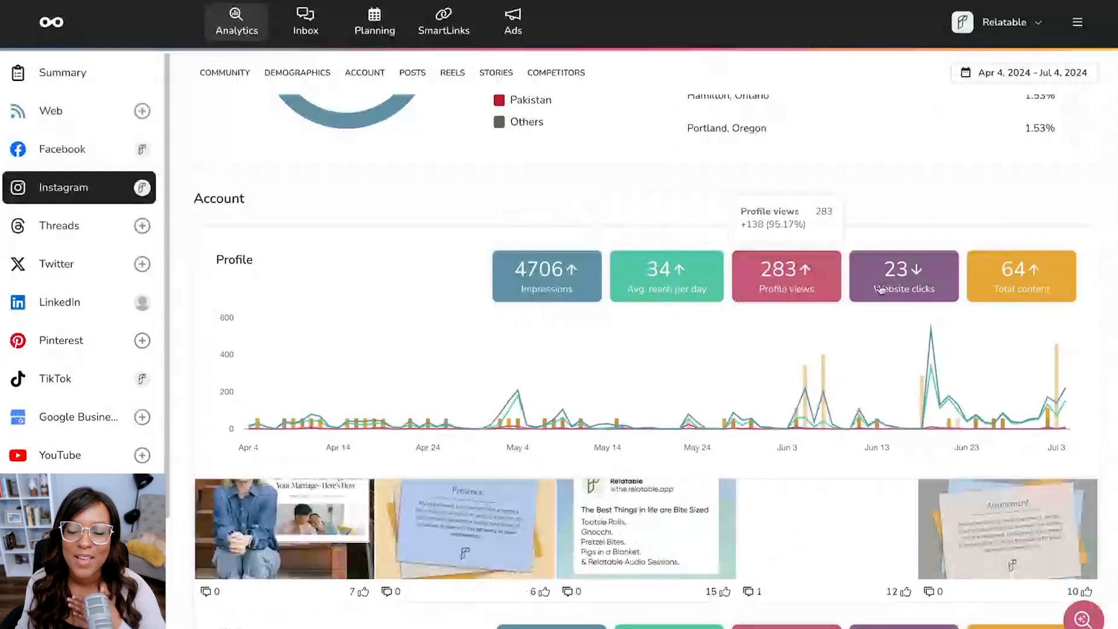
{"action": "scroll", "scroll_direction": "down", "scroll_amount": 3}
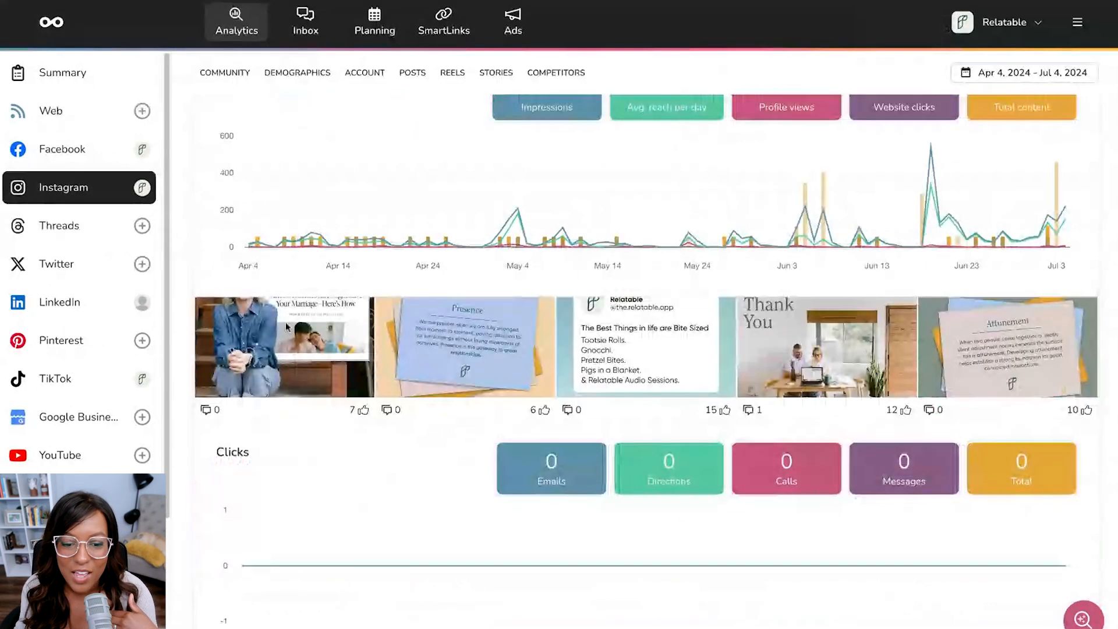
{"action": "scroll", "scroll_direction": "down", "scroll_amount": 3}
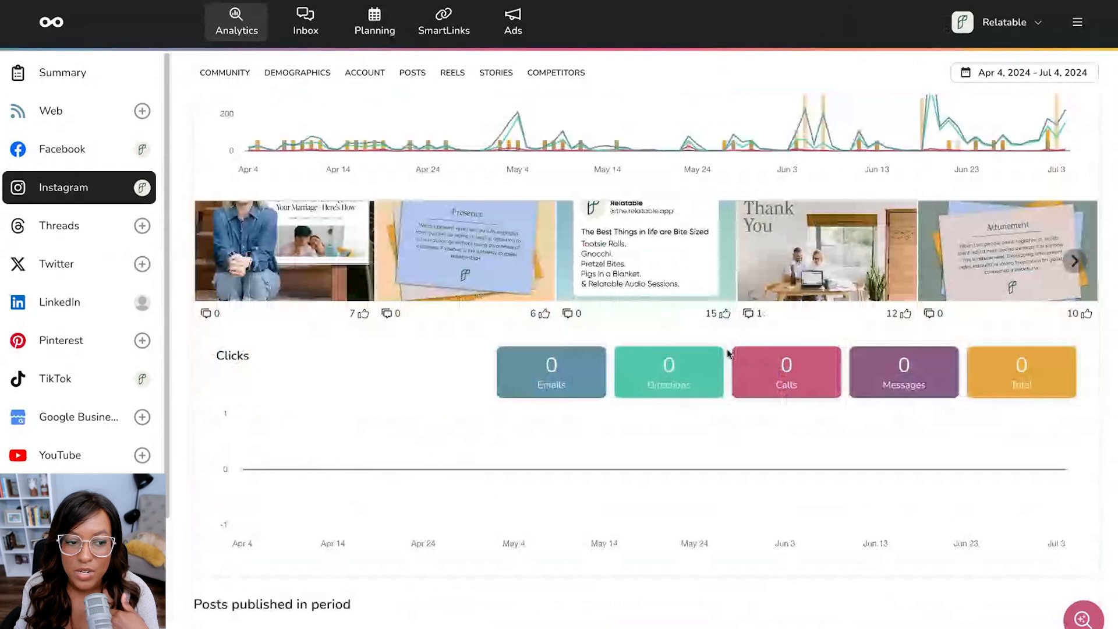
{"action": "scroll", "scroll_direction": "down", "scroll_amount": 3}
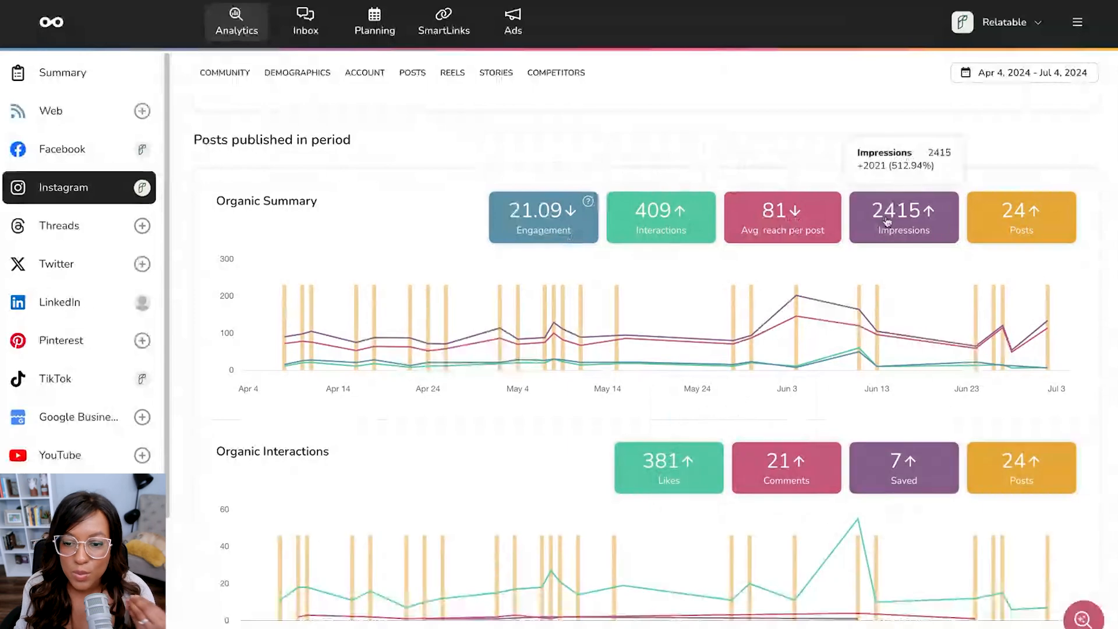
{"action": "scroll", "scroll_direction": "down", "scroll_amount": 3}
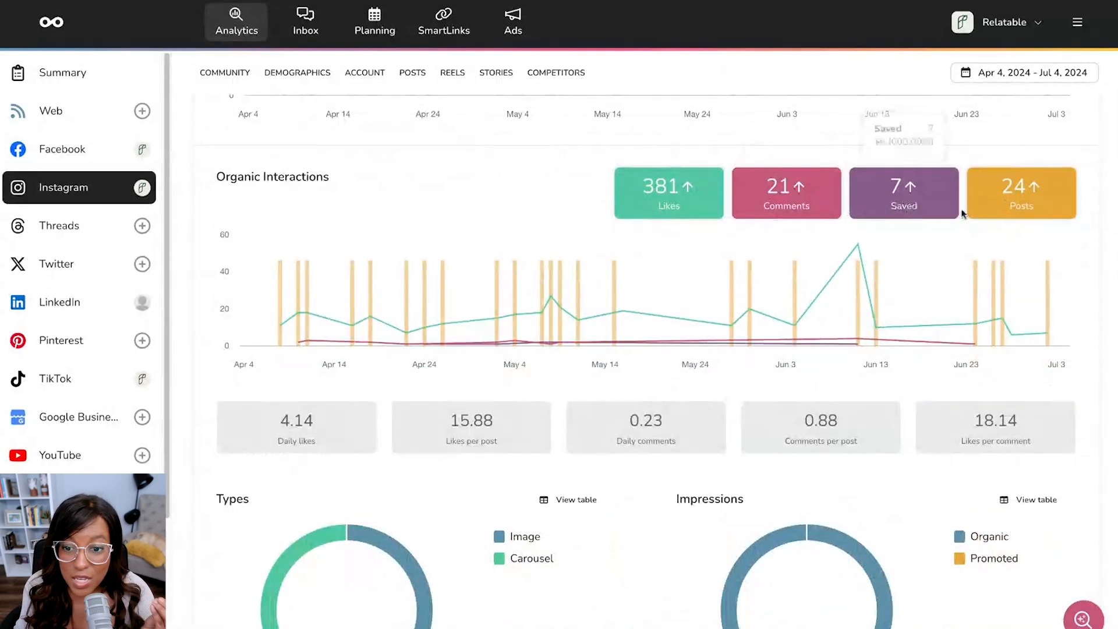
{"action": "mouse_move", "coordinate": [943, 214]}
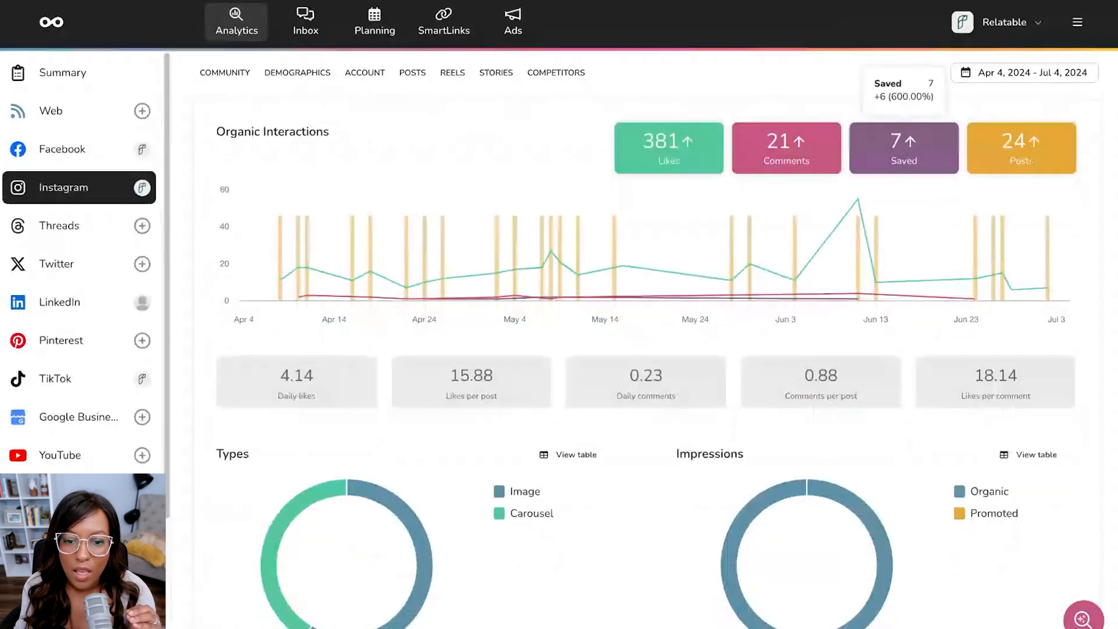
{"action": "scroll", "scroll_direction": "down", "scroll_amount": 3}
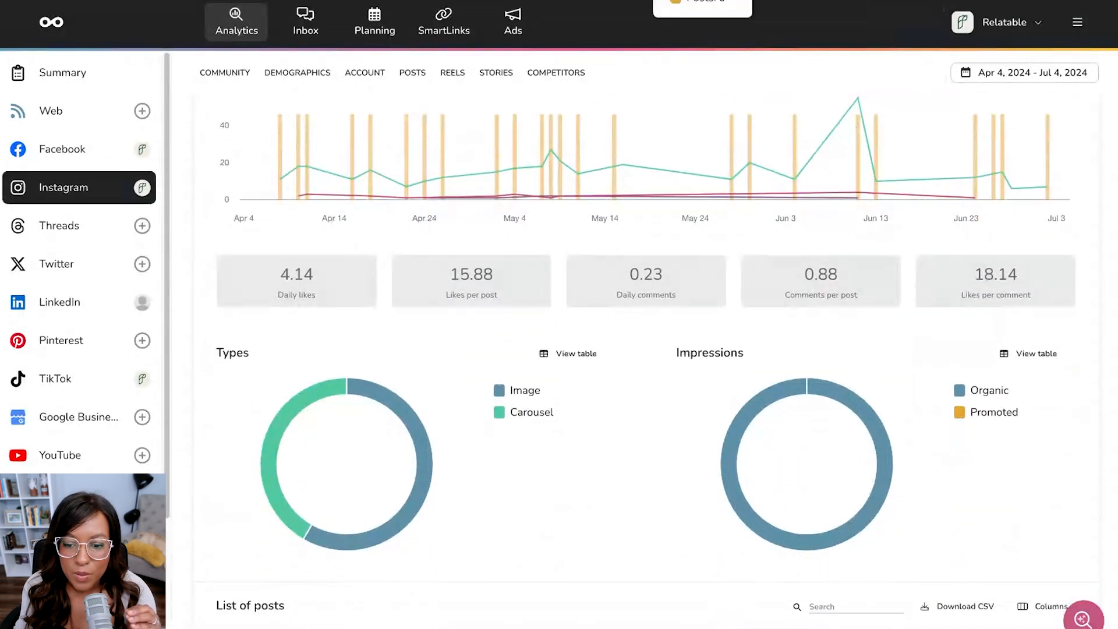
{"action": "scroll", "scroll_direction": "down", "scroll_amount": 3}
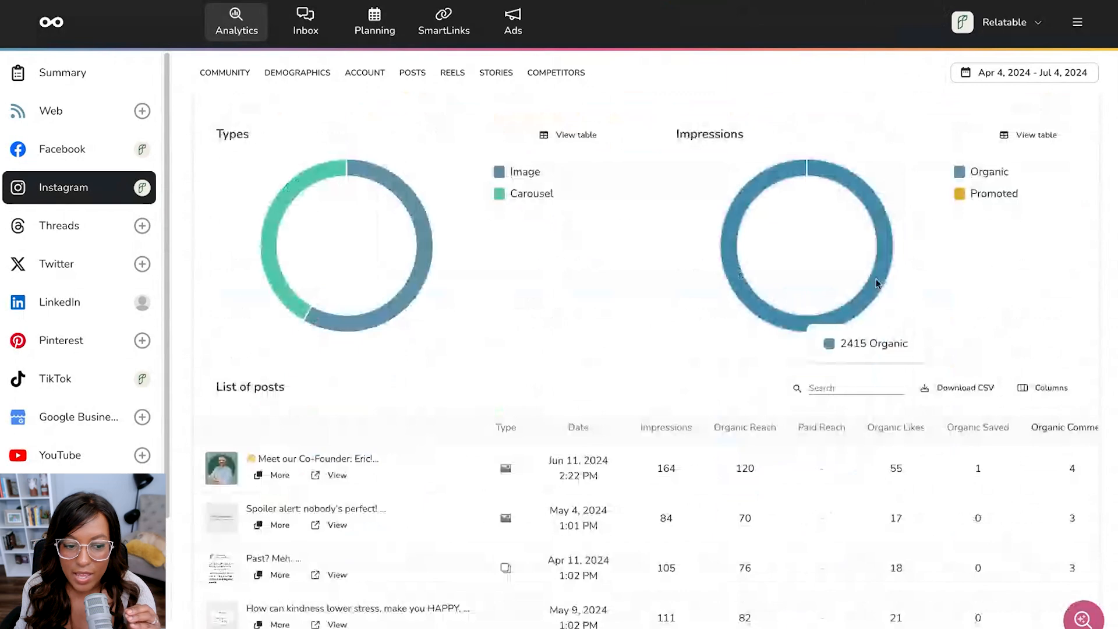
{"action": "scroll", "scroll_direction": "down", "scroll_amount": 3}
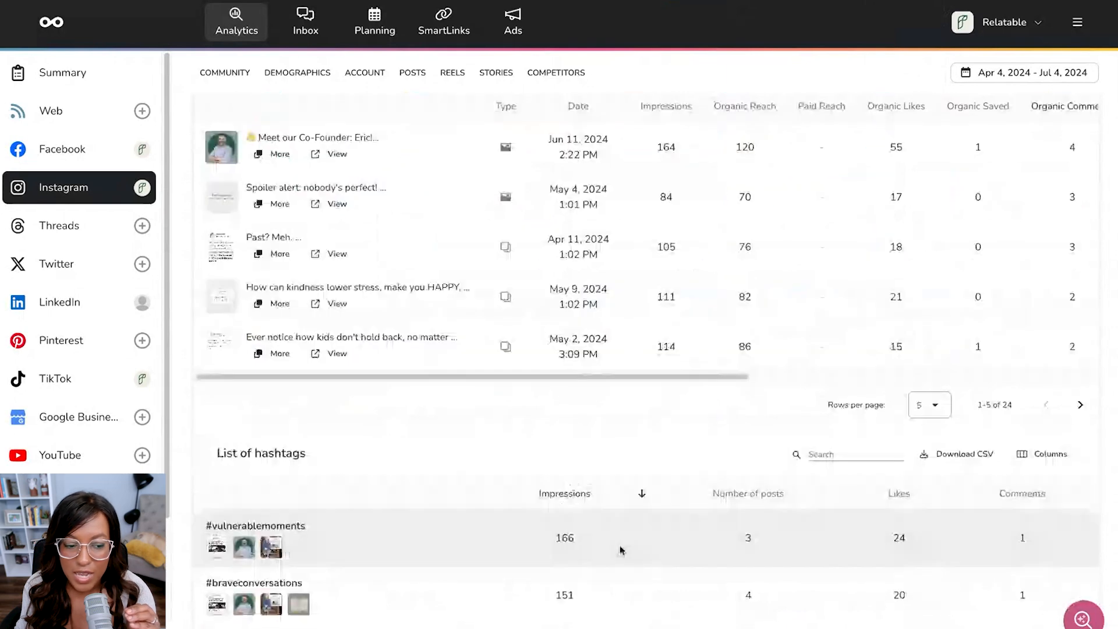
Scroll the 25-row hashtag list down to the reels organic summary and interaction metrics
{"action": "scroll", "scroll_direction": "down", "scroll_amount": 3}
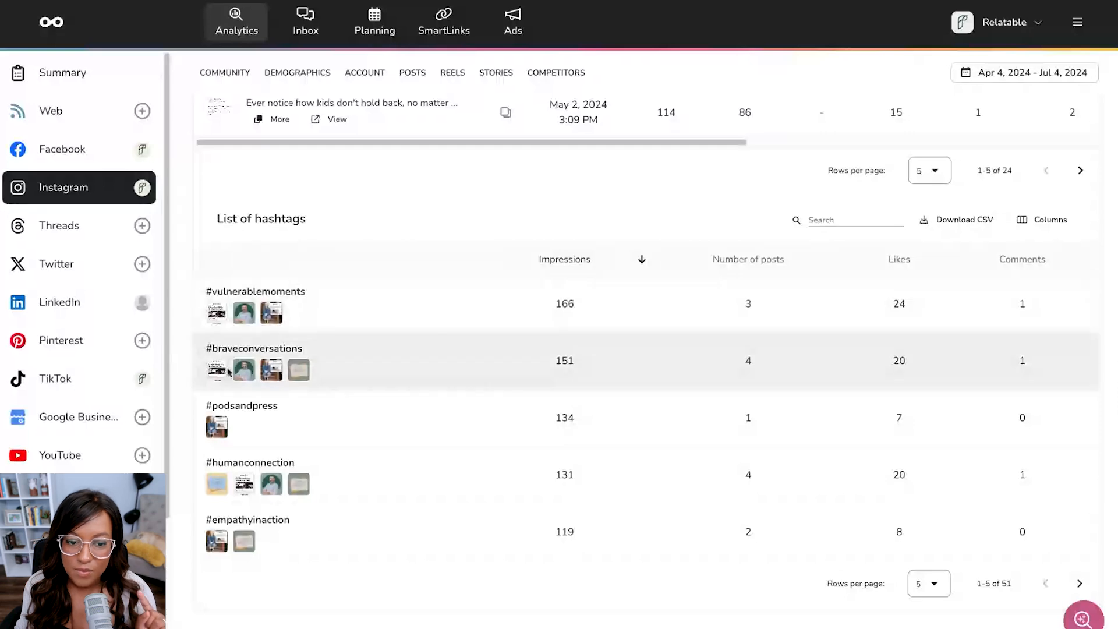
{"action": "mouse_move", "coordinate": [307, 298]}
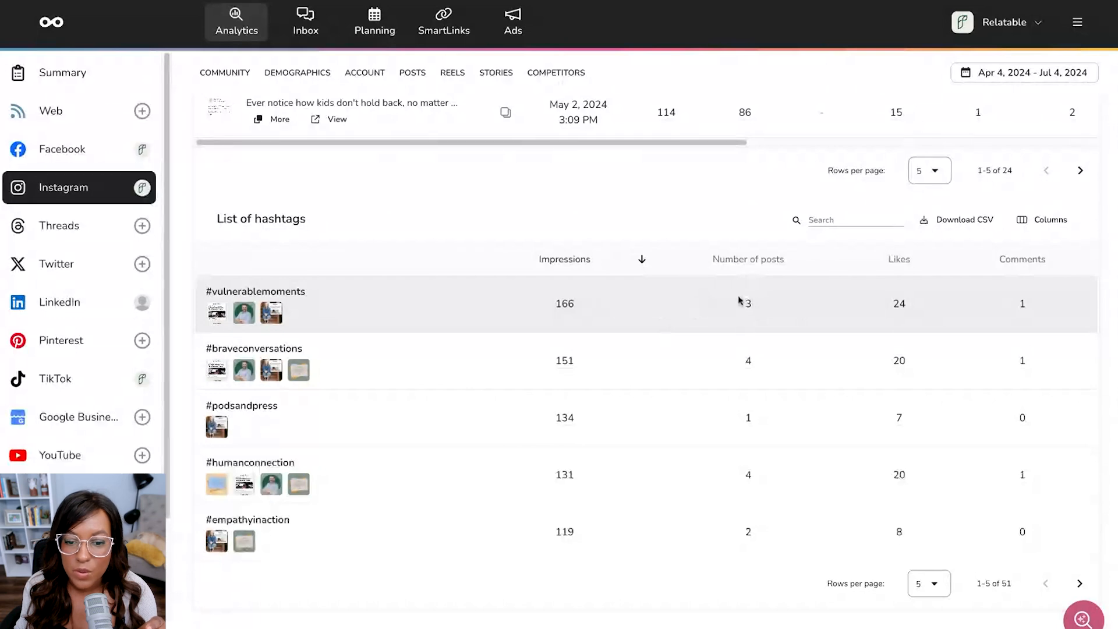
{"action": "scroll", "scroll_direction": "down", "scroll_amount": 3}
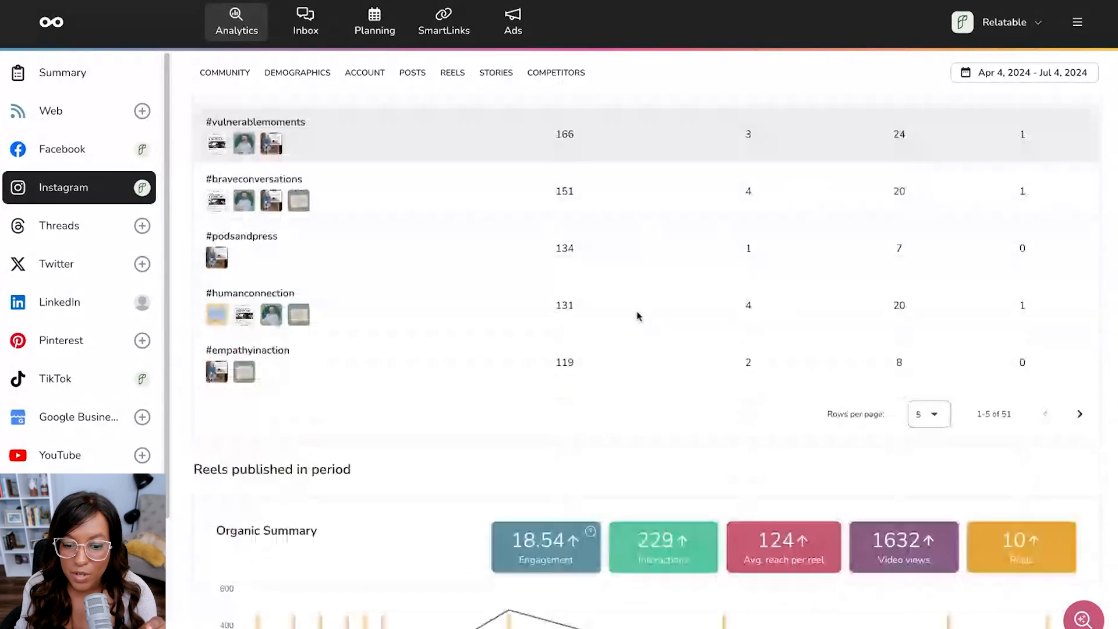
{"action": "scroll", "scroll_direction": "down", "scroll_amount": 3}
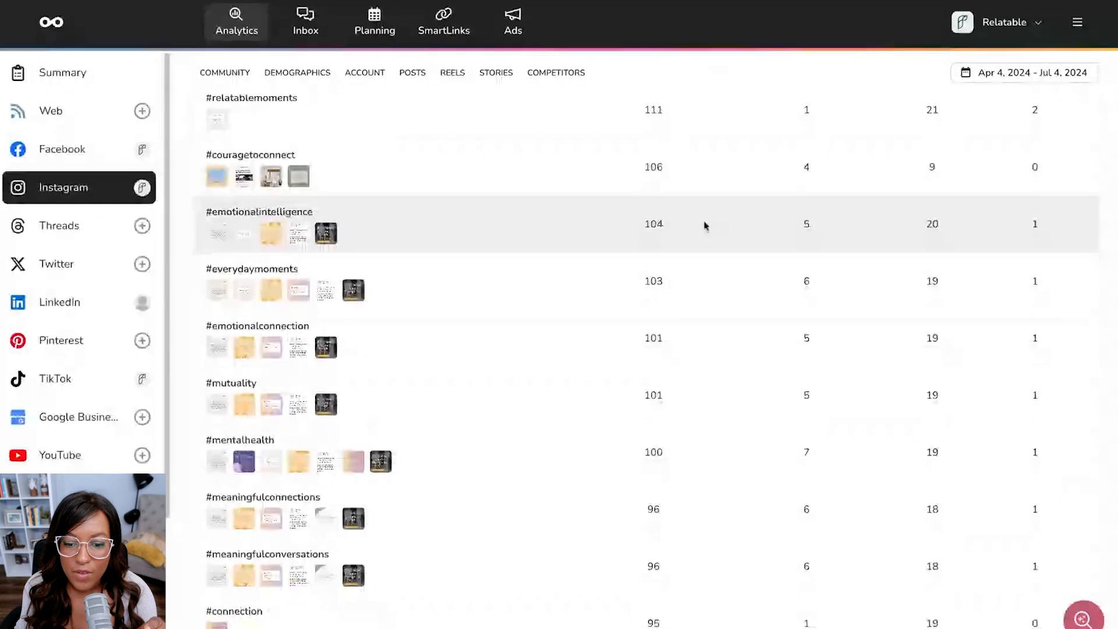
{"action": "scroll", "scroll_direction": "down", "scroll_amount": 3}
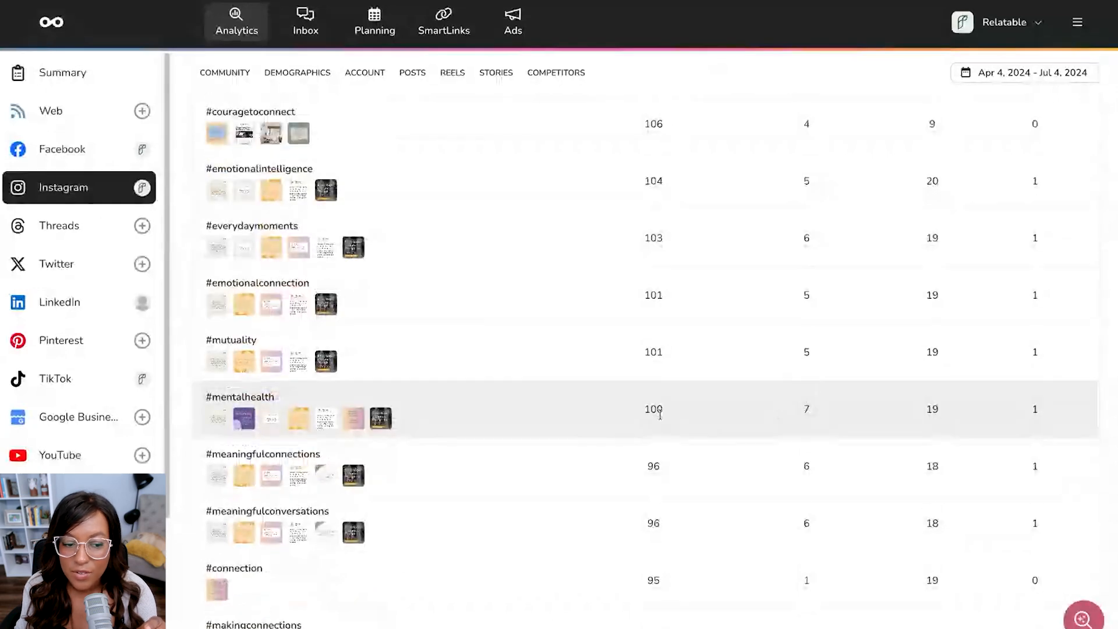
{"action": "scroll", "scroll_direction": "up", "scroll_amount": 3}
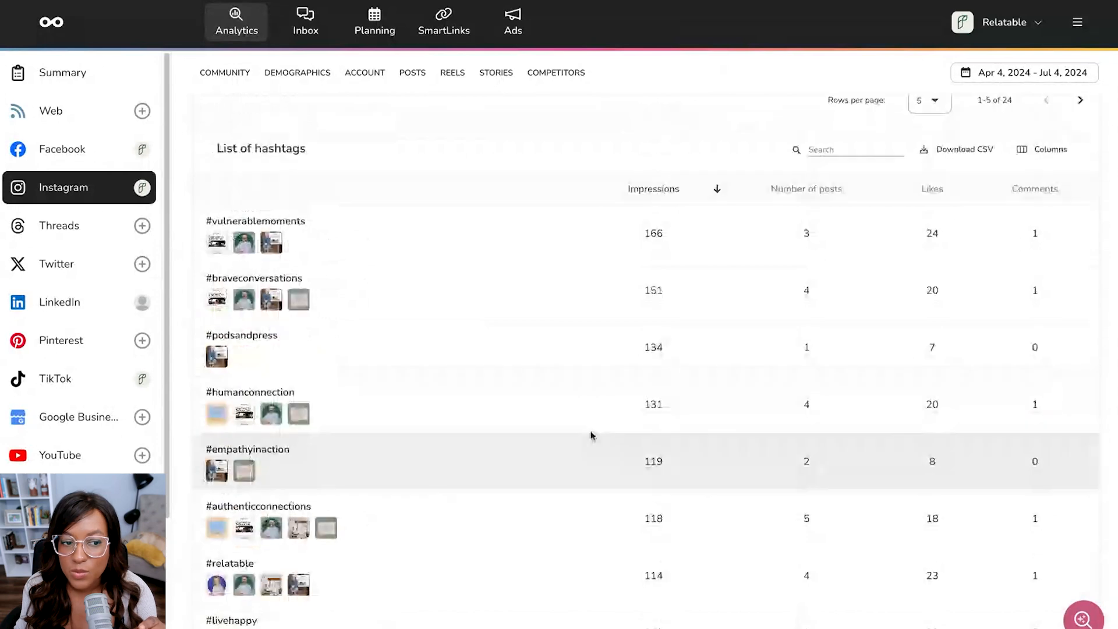
{"action": "scroll", "scroll_direction": "down", "scroll_amount": 3}
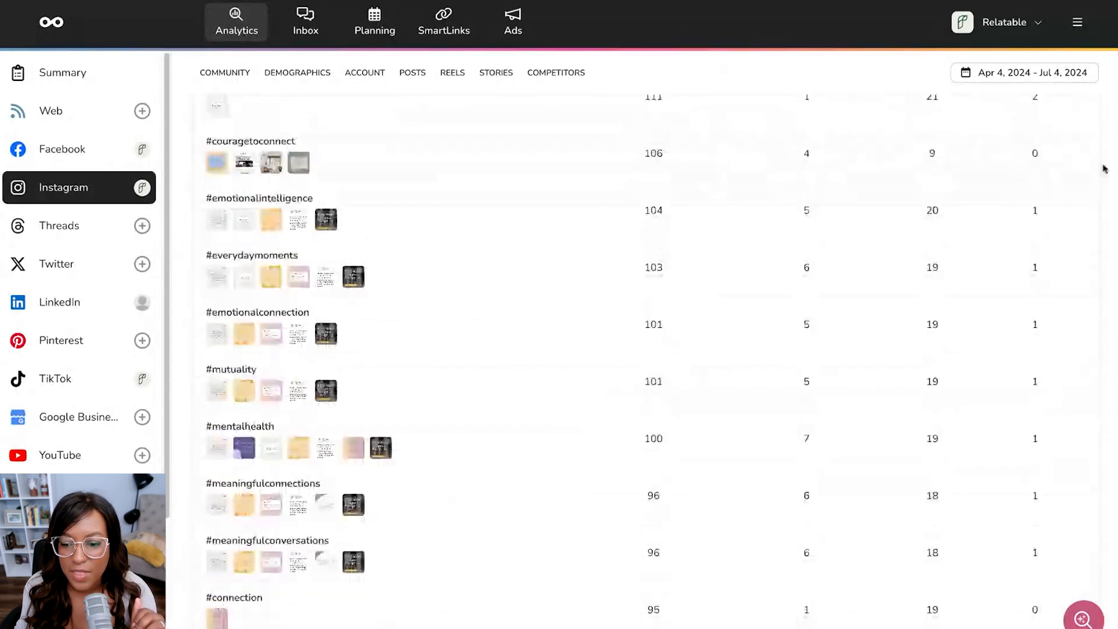
{"action": "scroll", "scroll_direction": "down", "scroll_amount": 3}
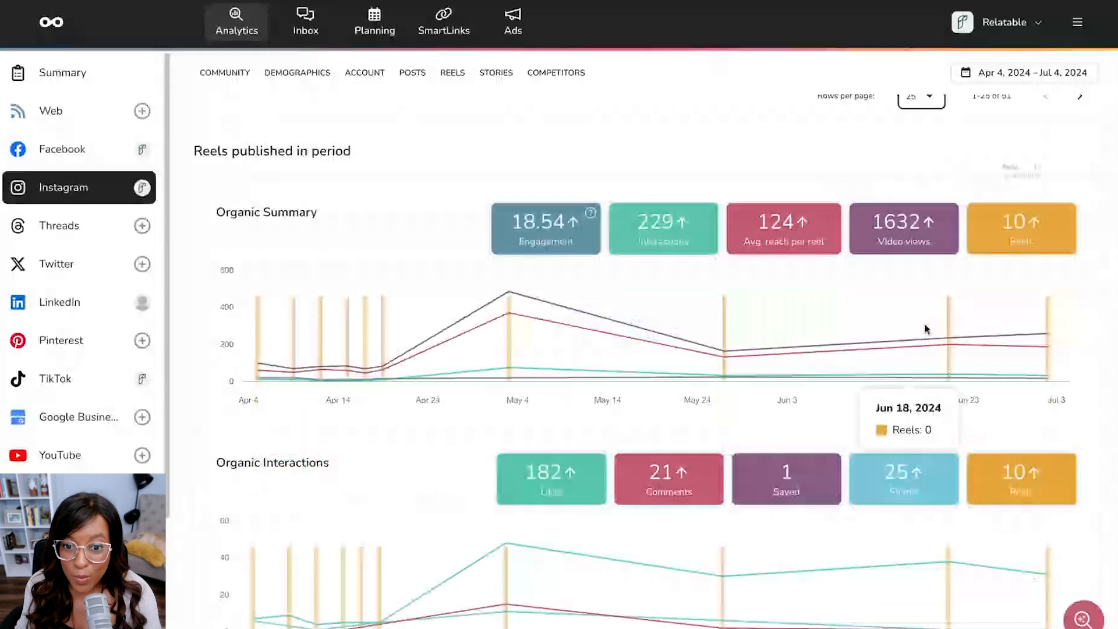
{"action": "mouse_move", "coordinate": [628, 168]}
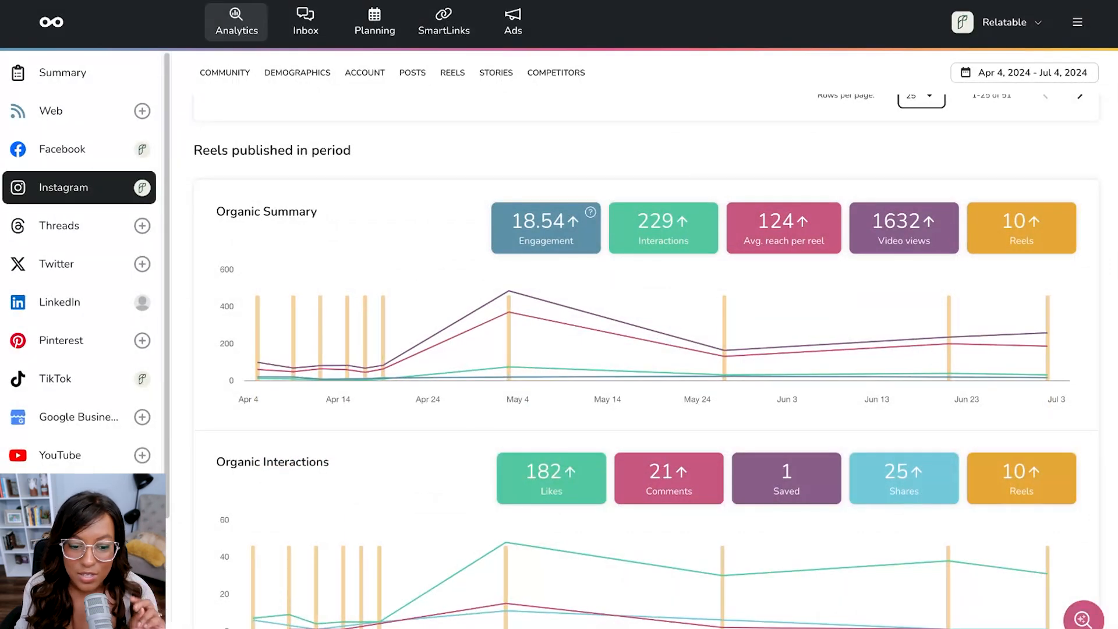
{"action": "scroll", "scroll_direction": "down", "scroll_amount": 3}
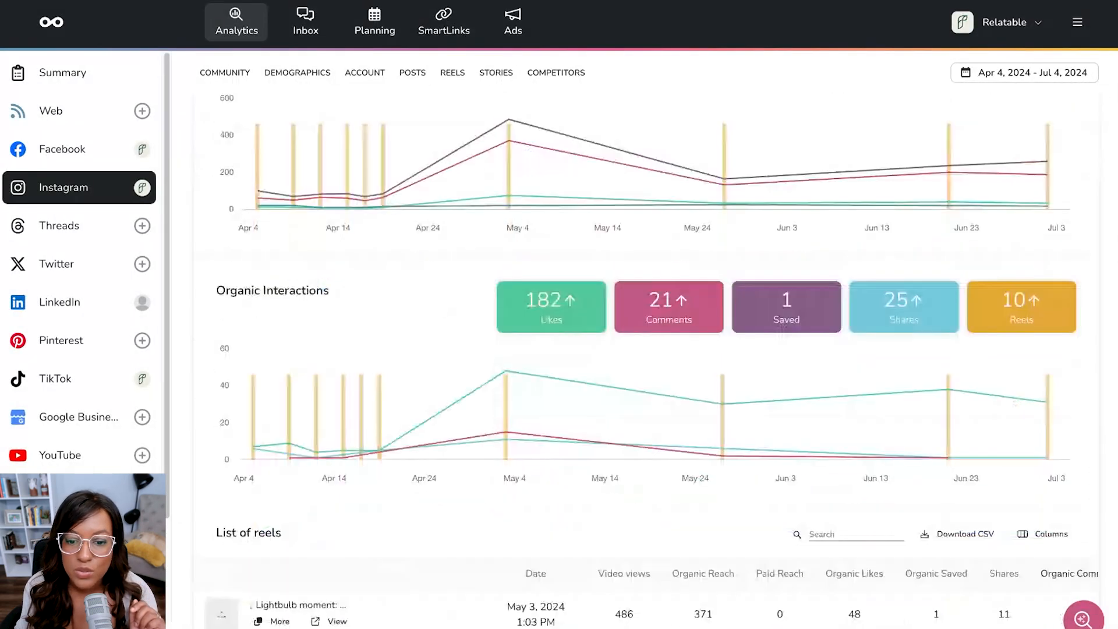
{"action": "scroll", "scroll_direction": "down", "scroll_amount": 3}
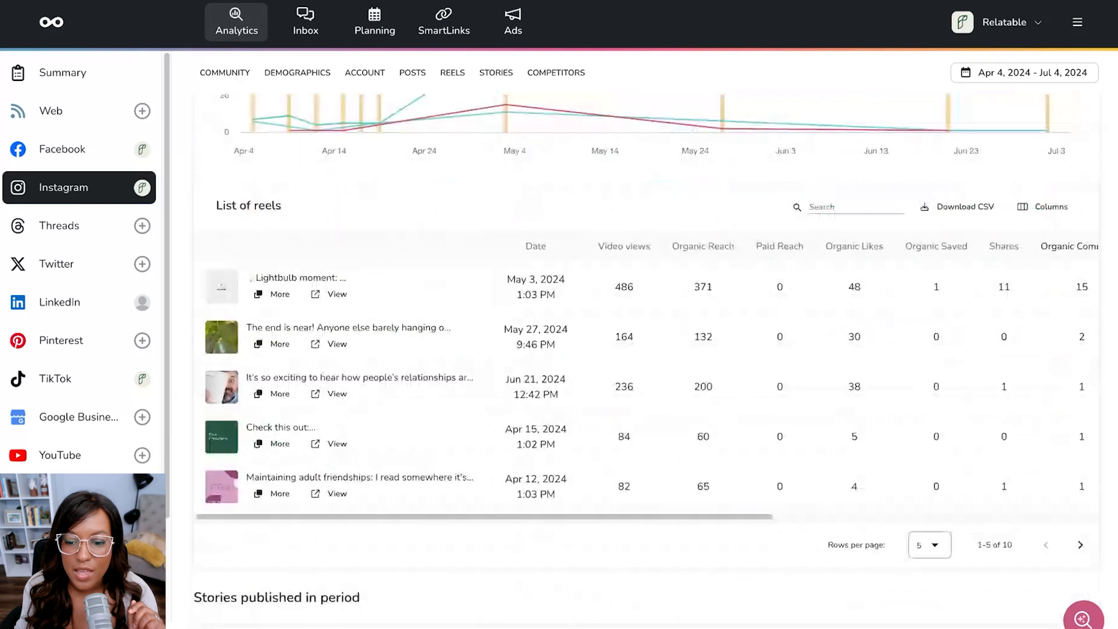
{"action": "scroll", "scroll_direction": "down", "scroll_amount": 3}
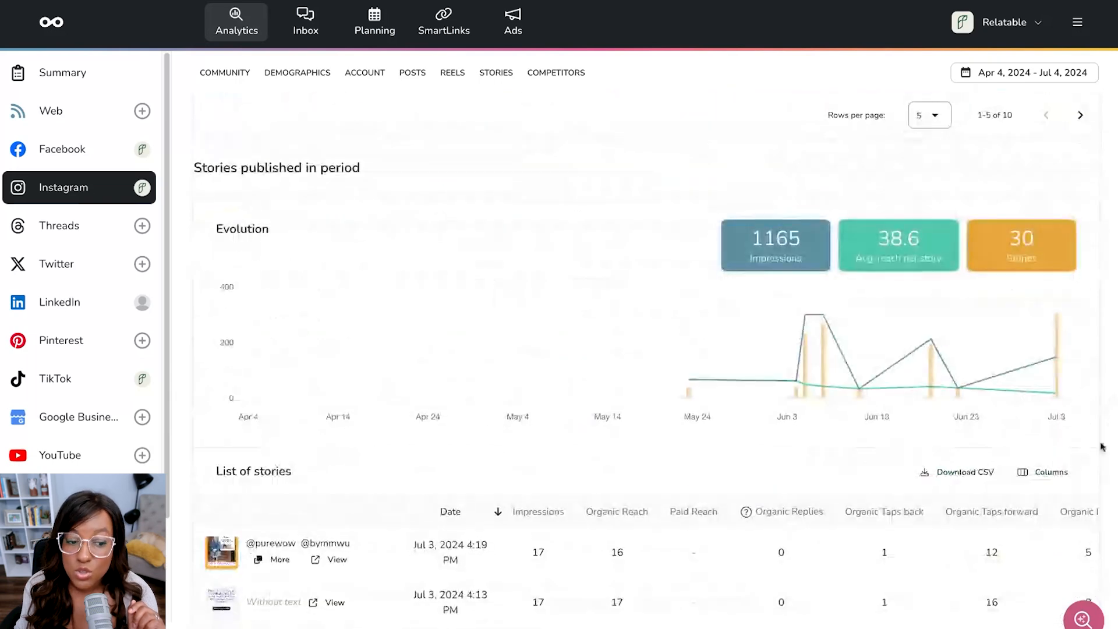
{"action": "scroll", "scroll_direction": "down", "scroll_amount": 3}
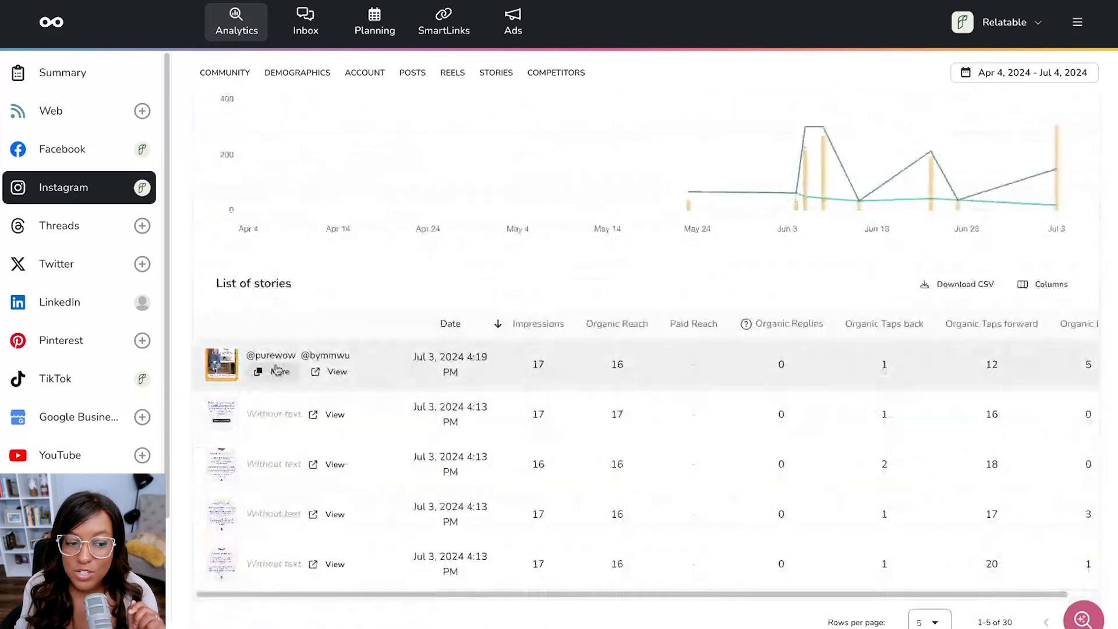
{"action": "mouse_move", "coordinate": [391, 515]}
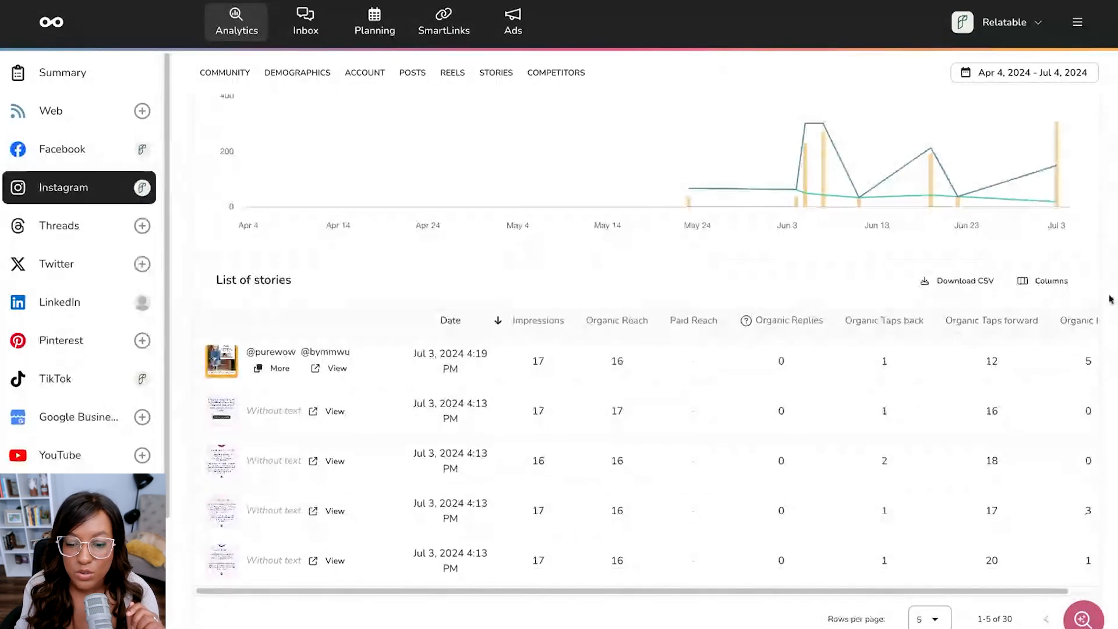
{"action": "scroll", "scroll_direction": "down", "scroll_amount": 3}
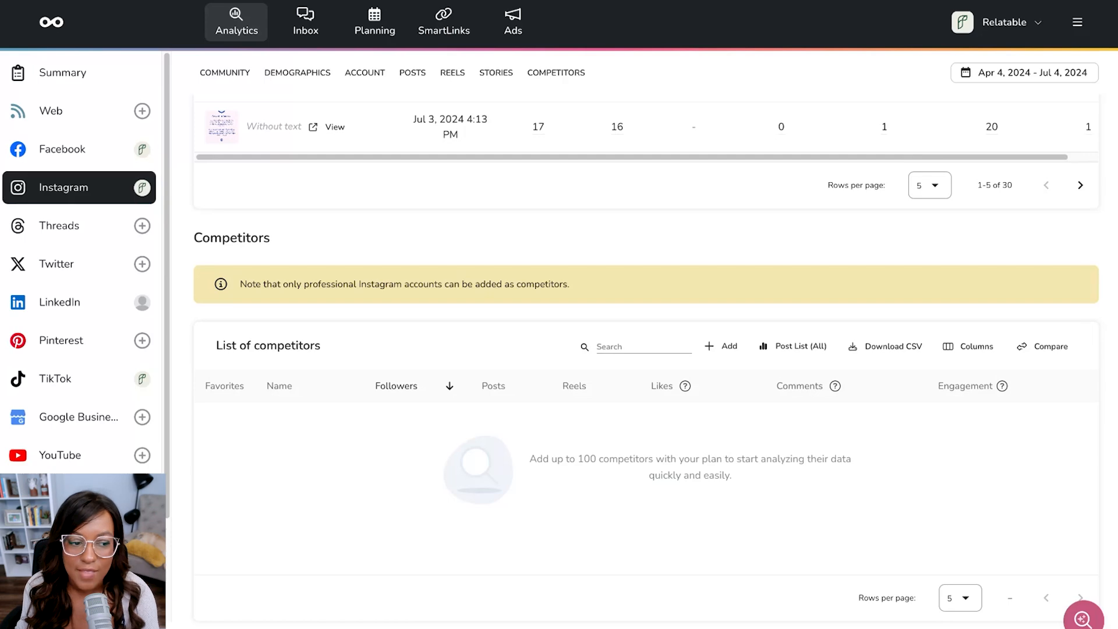
Switch to the OnlineDrea Inc. brand and view its TikTok analytics
{"action": "left_click", "coordinate": [1006, 22]}
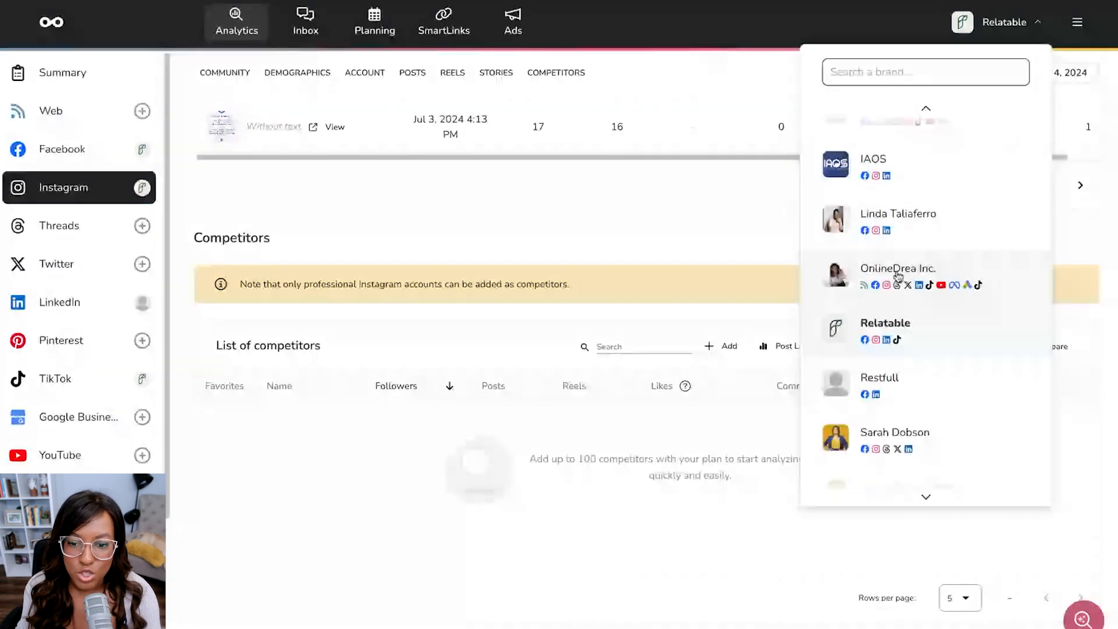
{"action": "left_click", "coordinate": [897, 273]}
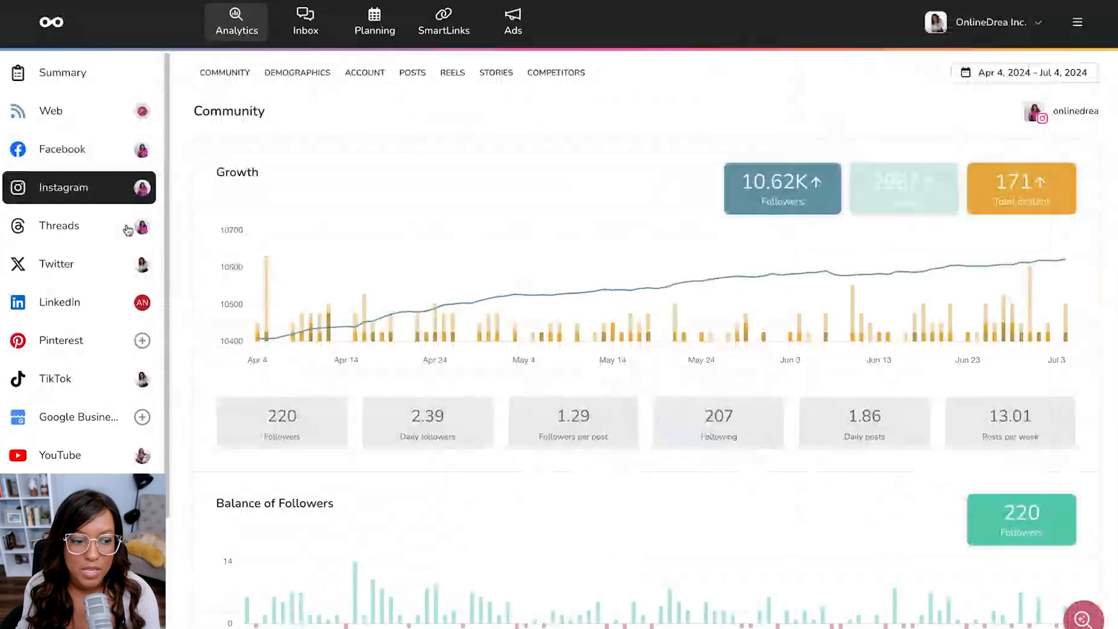
{"action": "left_click", "coordinate": [54, 378]}
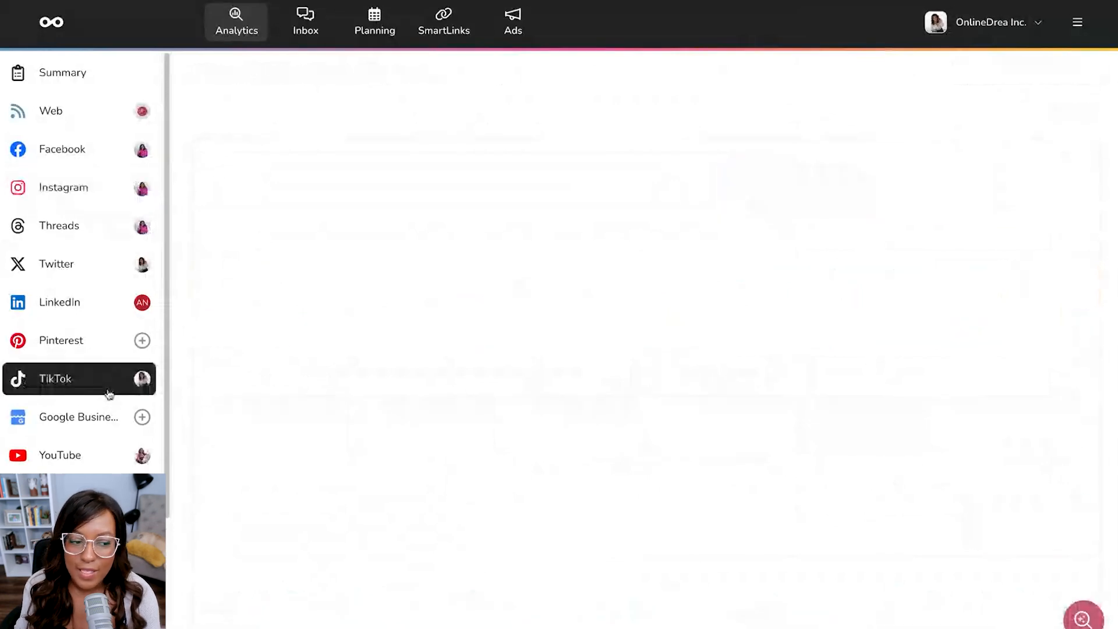
{"action": "left_click", "coordinate": [55, 378]}
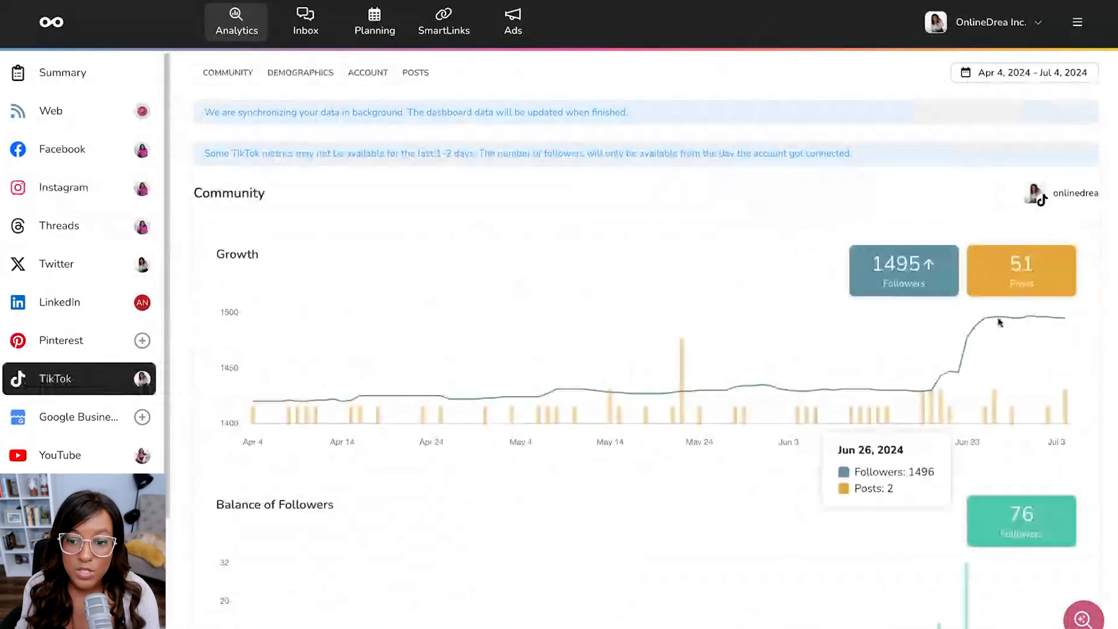
{"action": "scroll", "scroll_direction": "down", "scroll_amount": 3}
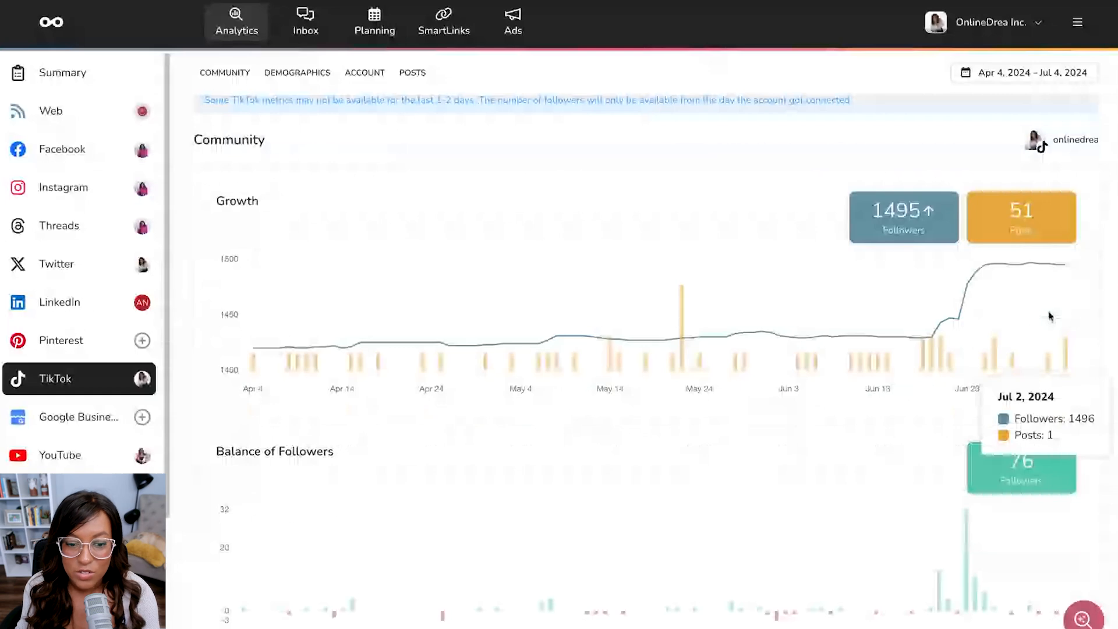
{"action": "scroll", "scroll_direction": "down", "scroll_amount": 3}
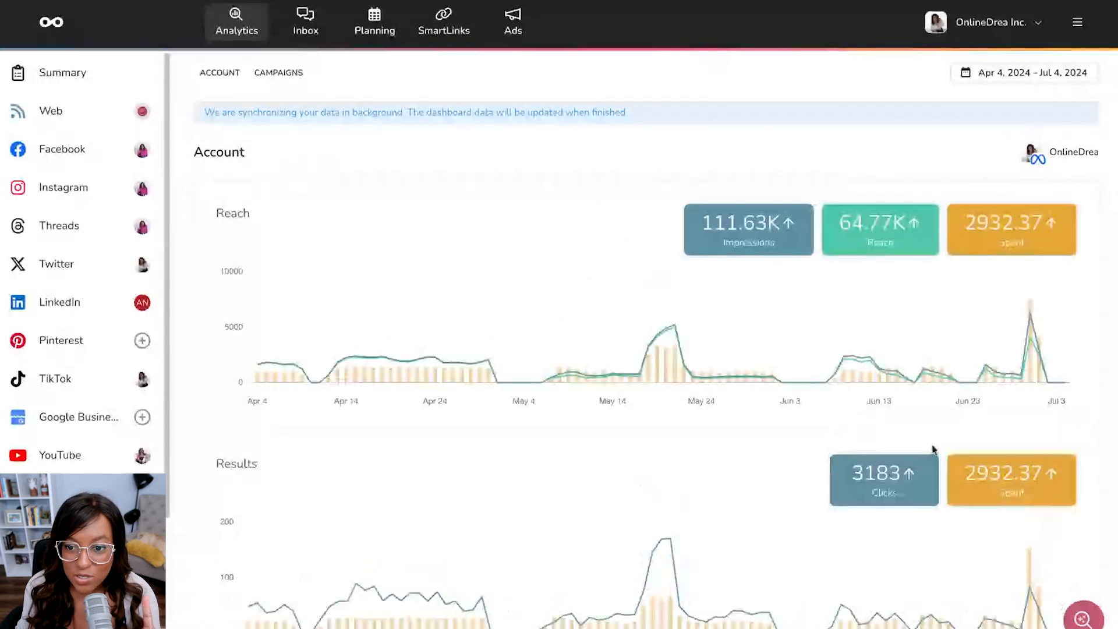
Open OnlineDrea Inc.'s YouTube analytics with subscriber growth and gained versus lost subscribers
{"action": "scroll", "scroll_direction": "down", "scroll_amount": 3}
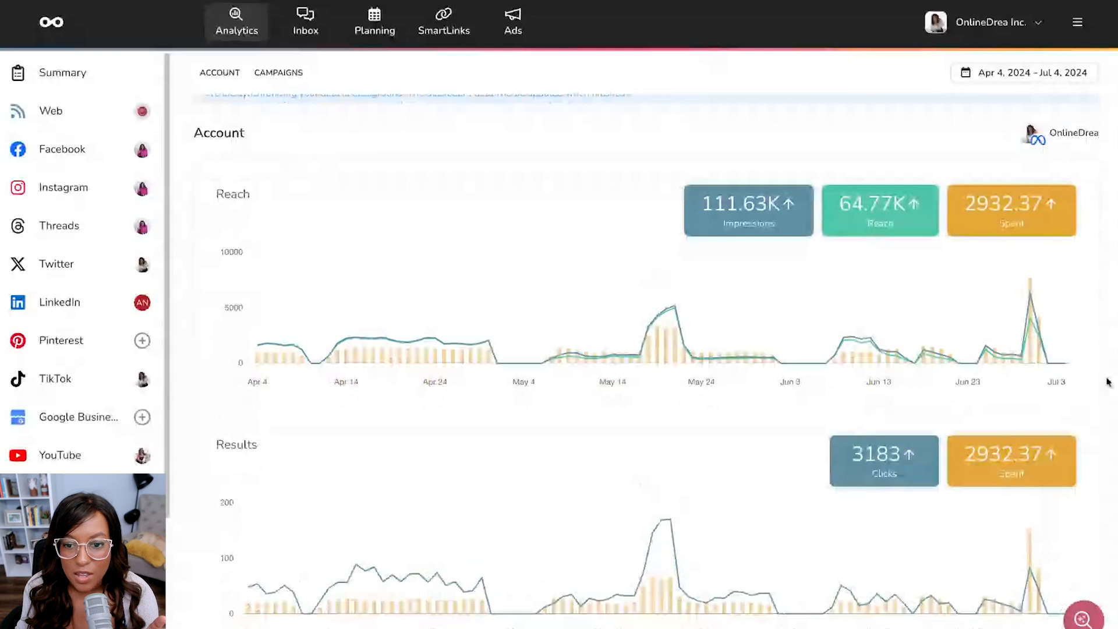
{"action": "scroll", "scroll_direction": "down", "scroll_amount": 3}
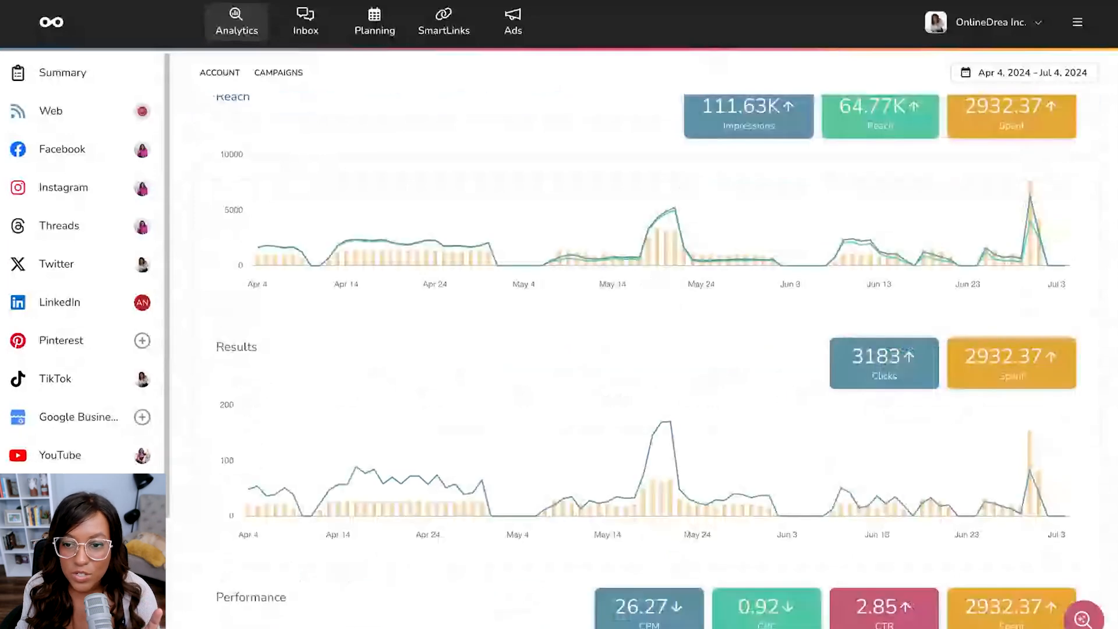
{"action": "scroll", "scroll_direction": "down", "scroll_amount": 3}
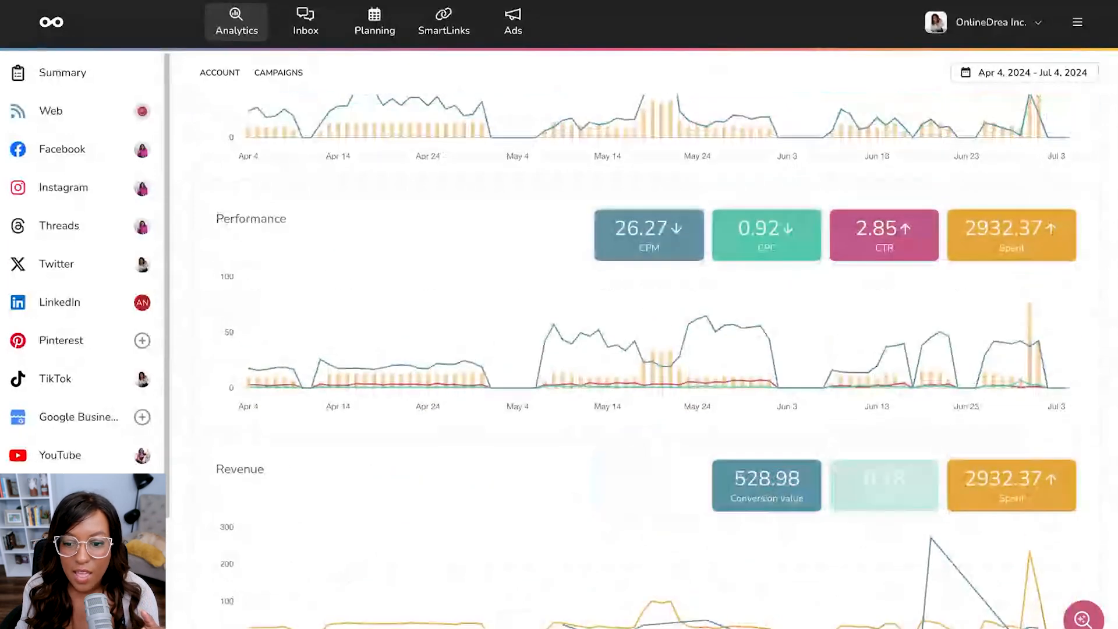
{"action": "scroll", "scroll_direction": "down", "scroll_amount": 3}
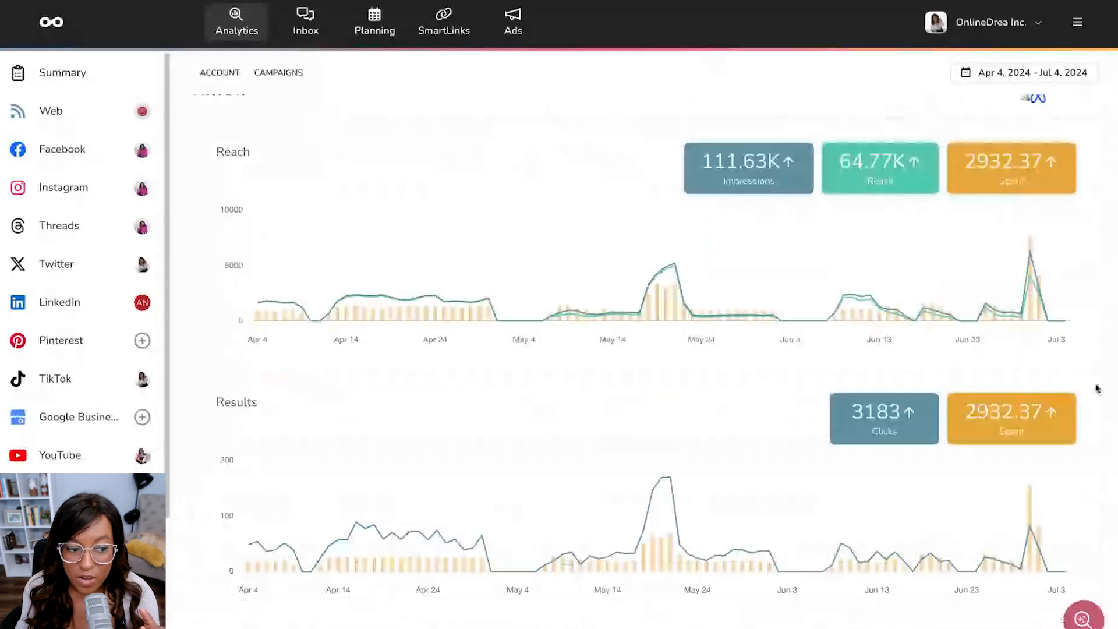
{"action": "left_click", "coordinate": [60, 455]}
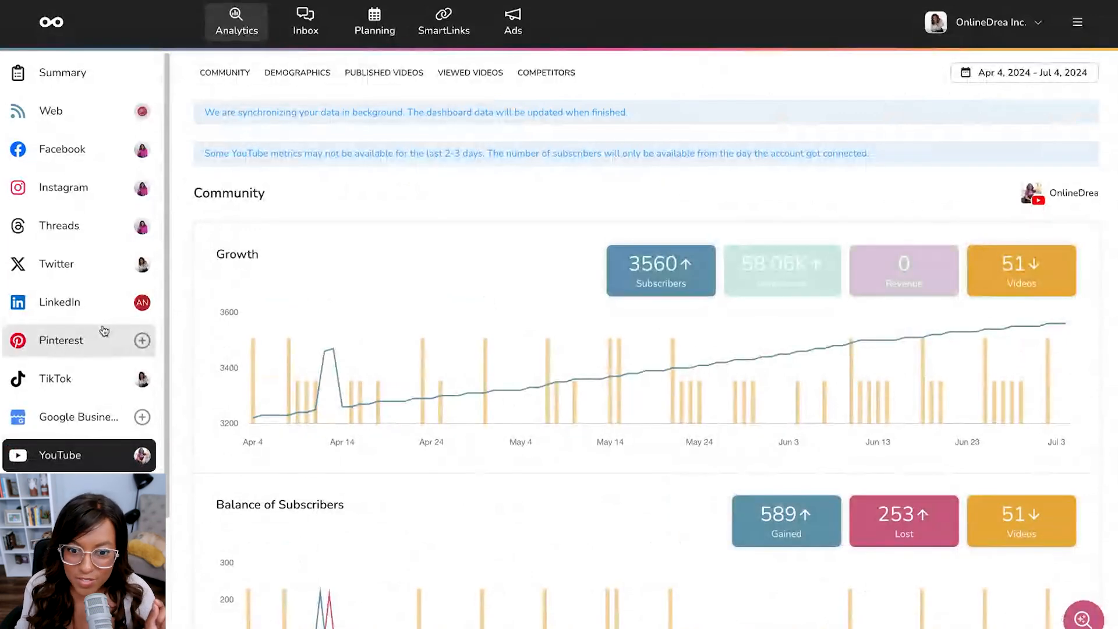
{"action": "mouse_move", "coordinate": [103, 318]}
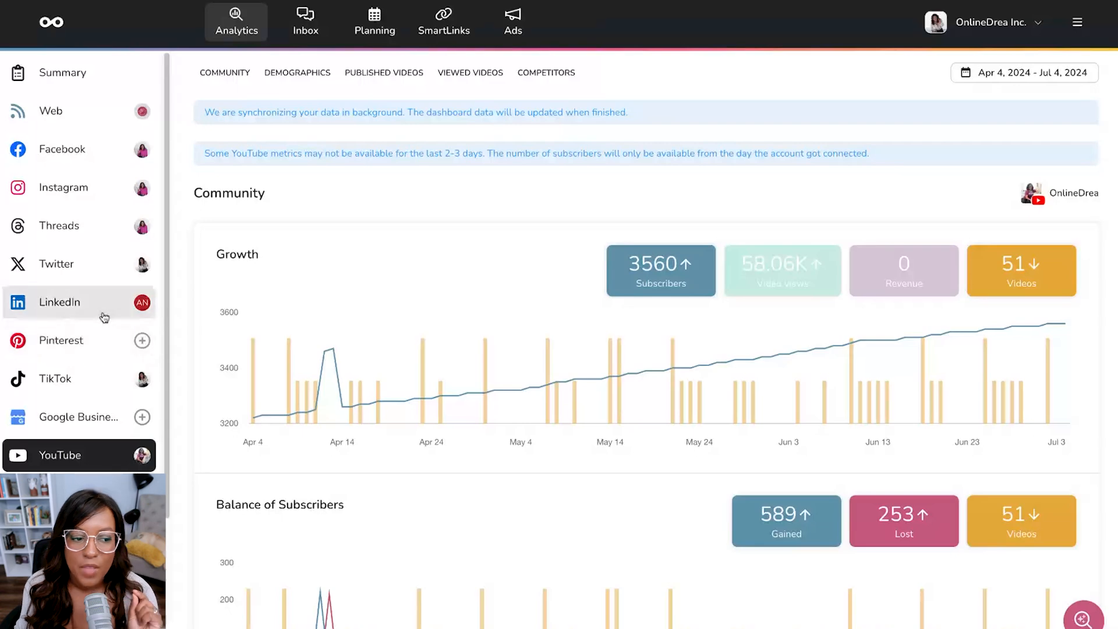
Open LinkedIn analytics and read the notice that personal accounts have none
{"action": "left_click", "coordinate": [60, 301]}
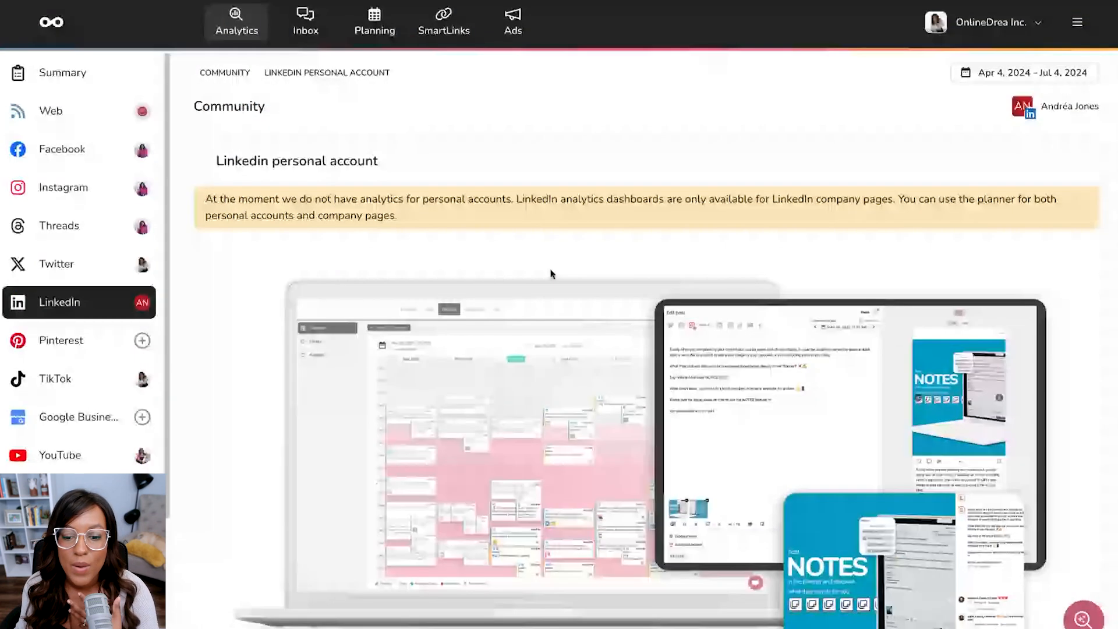
{"action": "scroll", "scroll_direction": "down", "scroll_amount": 3}
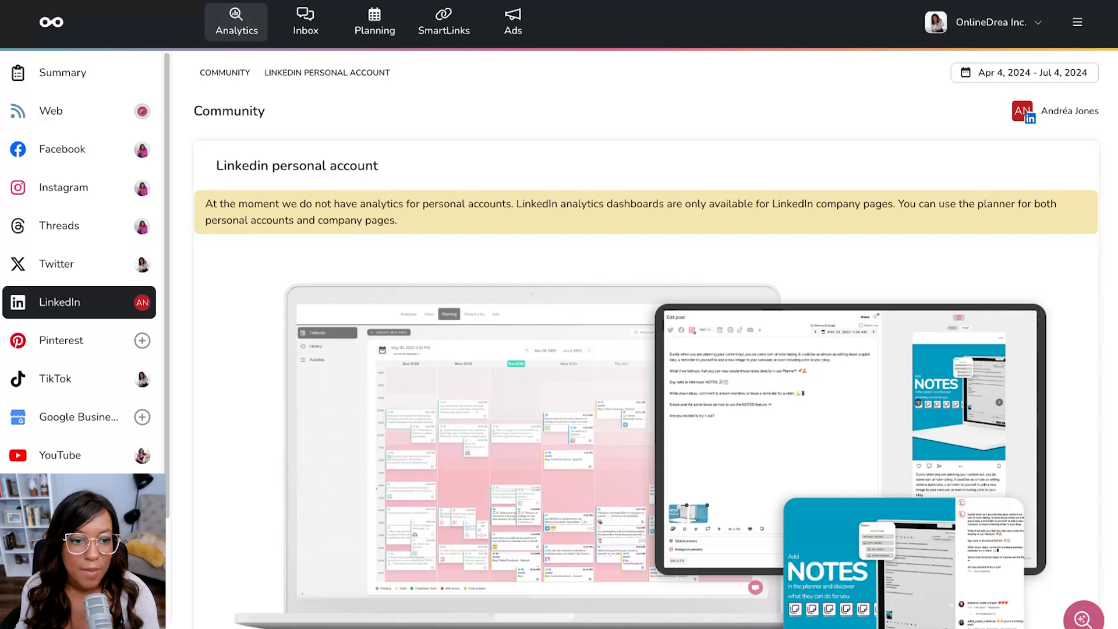
Open onlinedrea.com web analytics and review the location and traffic source sections
{"action": "left_click", "coordinate": [50, 111]}
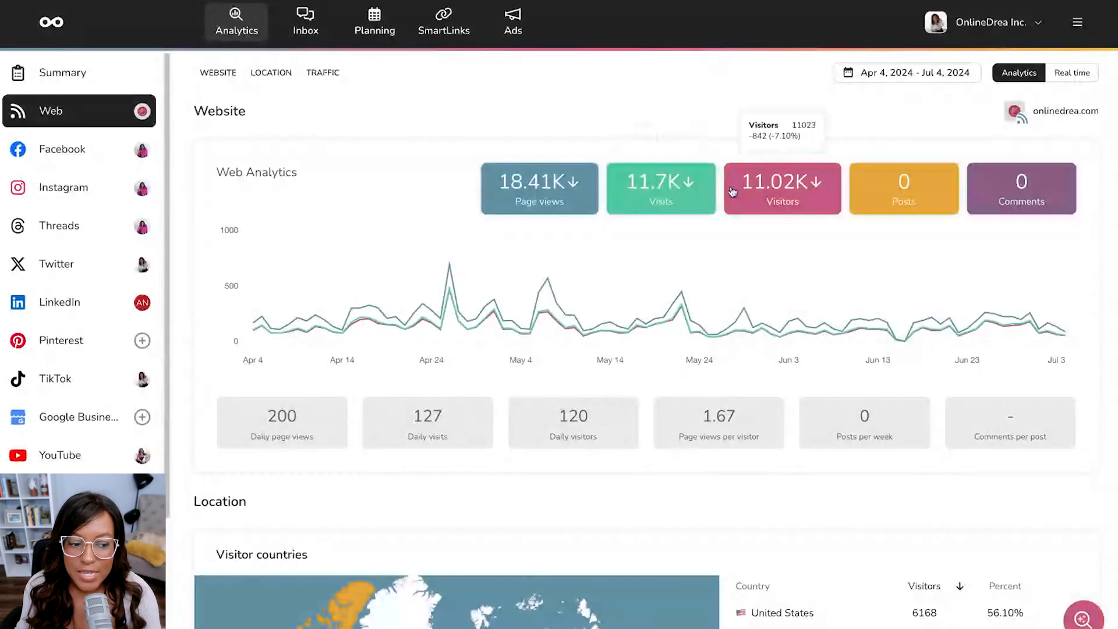
{"action": "mouse_move", "coordinate": [798, 156]}
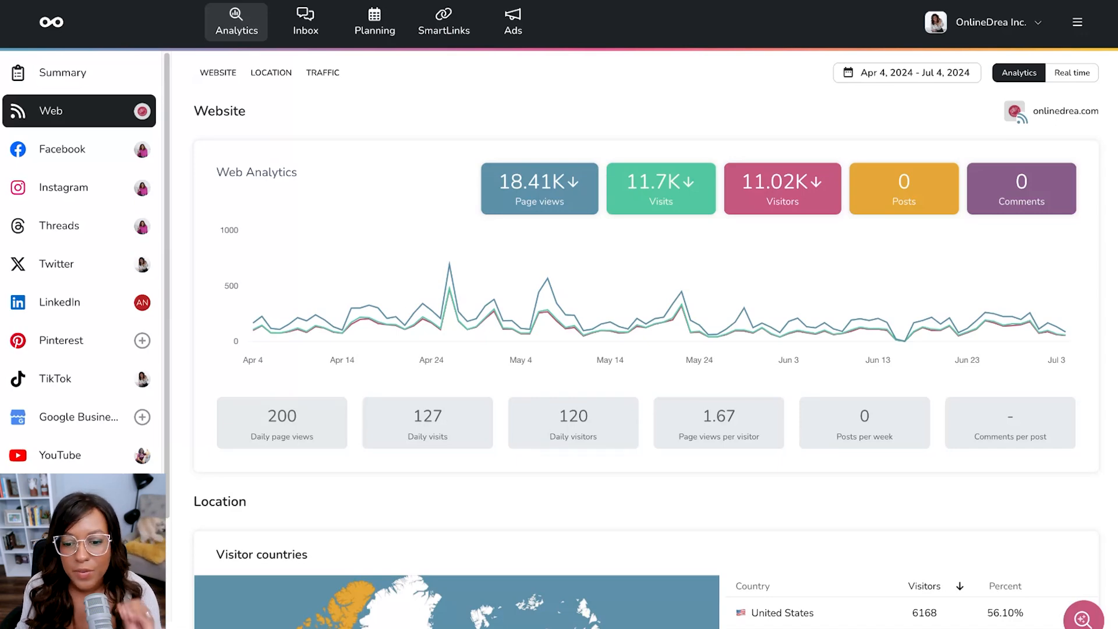
{"action": "scroll", "scroll_direction": "down", "scroll_amount": 3}
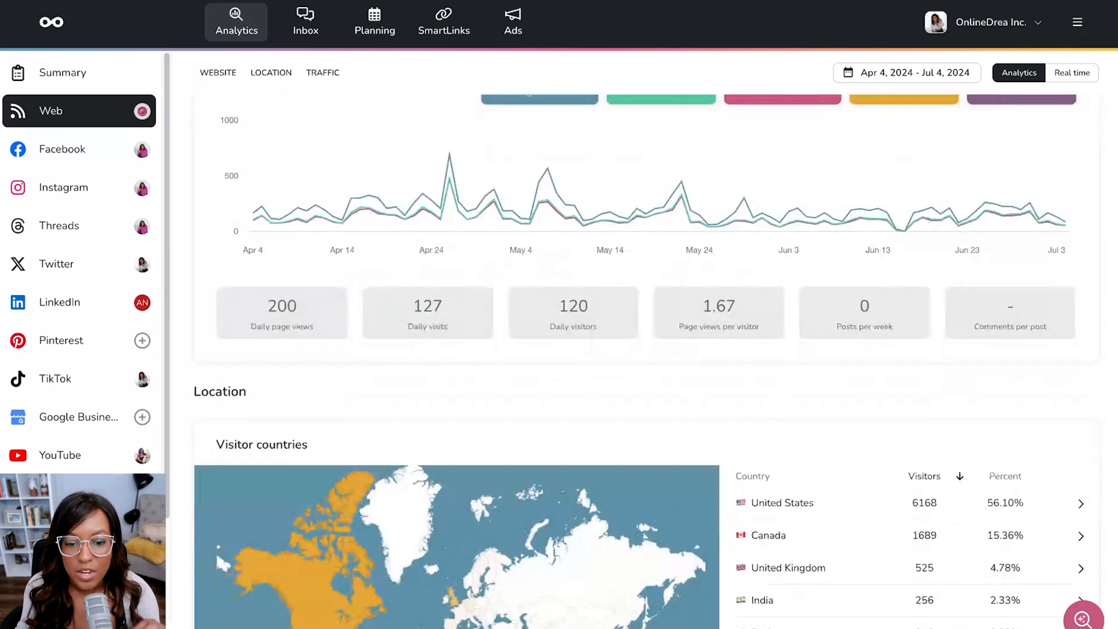
{"action": "scroll", "scroll_direction": "down", "scroll_amount": 3}
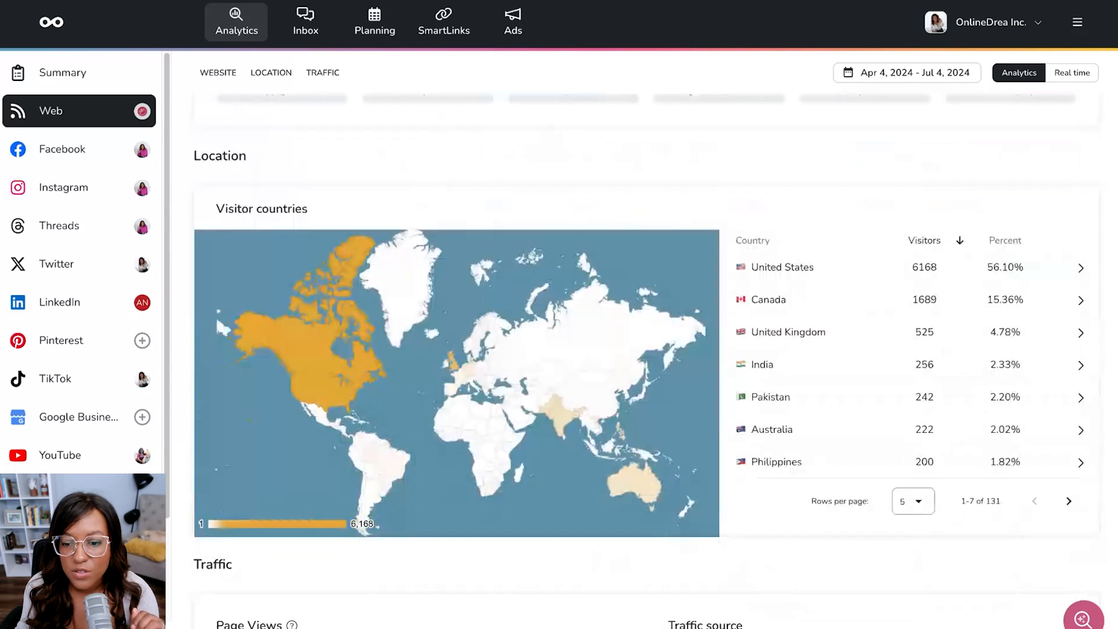
{"action": "scroll", "scroll_direction": "down", "scroll_amount": 3}
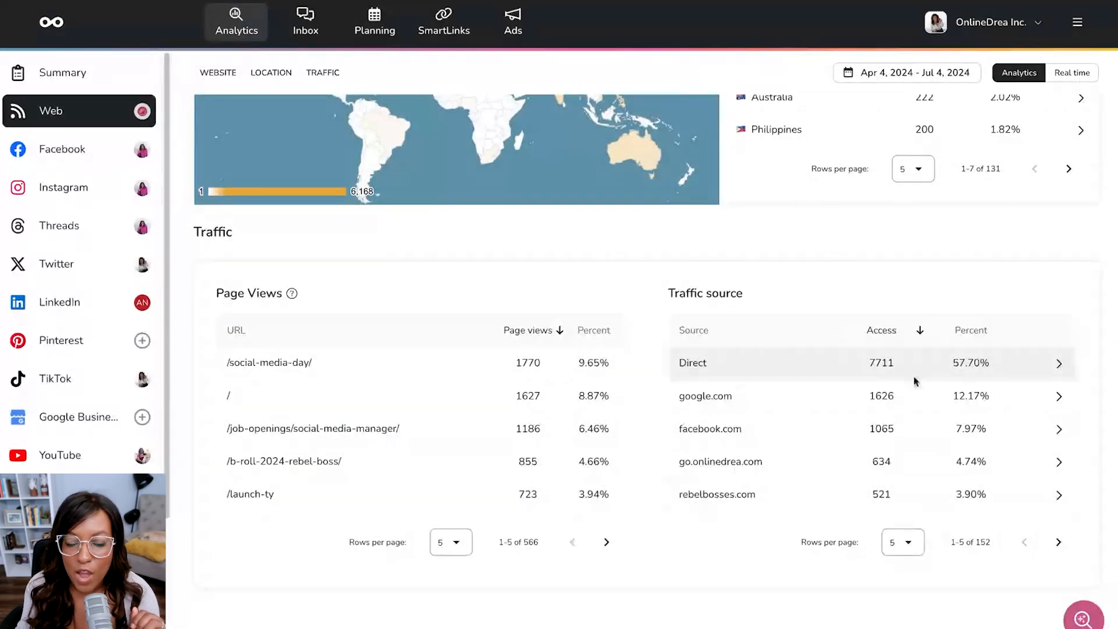
{"action": "mouse_move", "coordinate": [705, 396]}
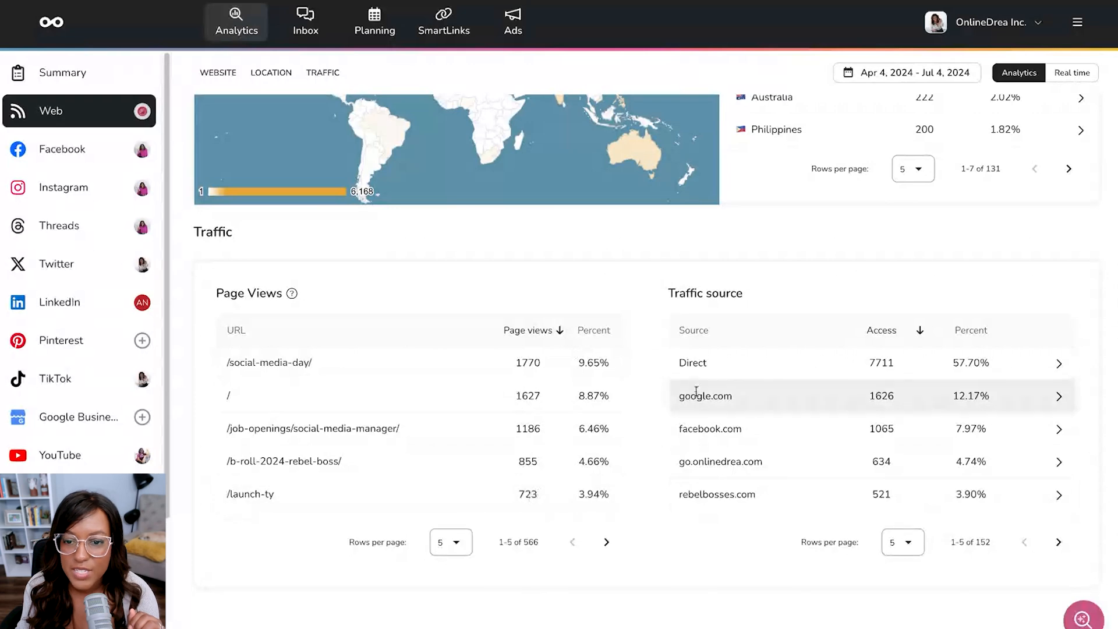
{"action": "scroll", "scroll_direction": "up", "scroll_amount": 3}
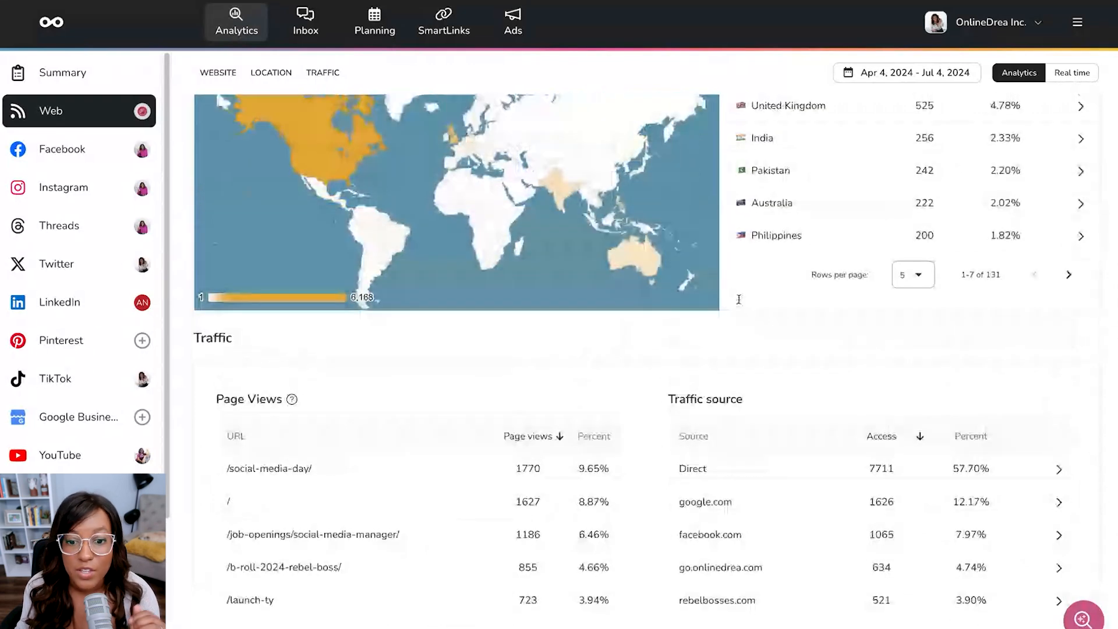
{"action": "scroll", "scroll_direction": "up", "scroll_amount": 3}
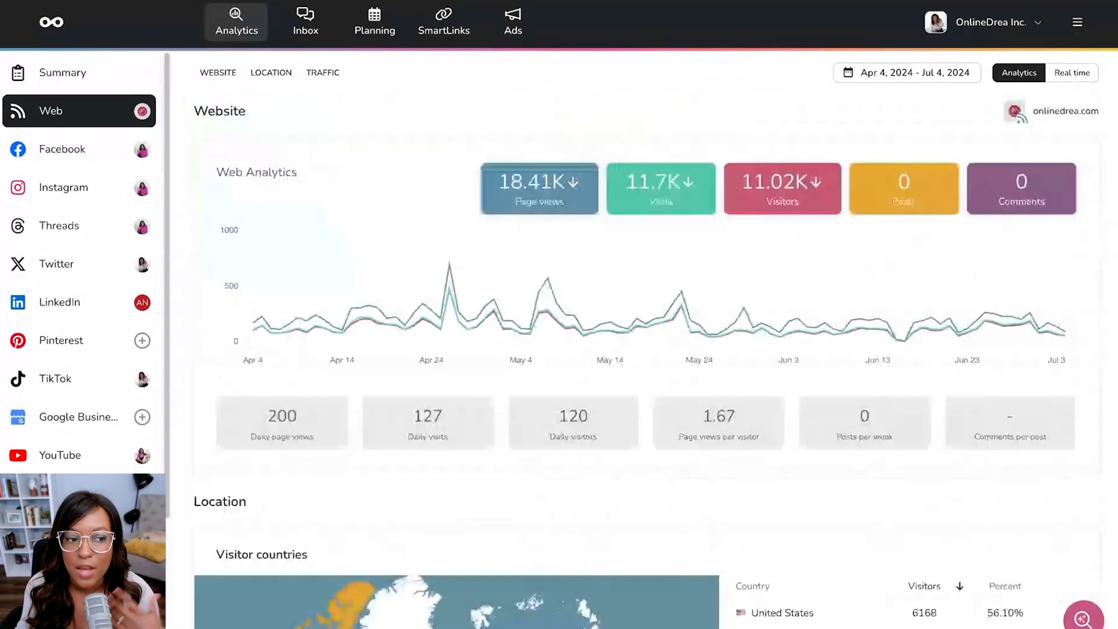
Browse the Planning calendar, List and Autolists views, then go to SmartLinks
{"action": "left_click", "coordinate": [374, 22]}
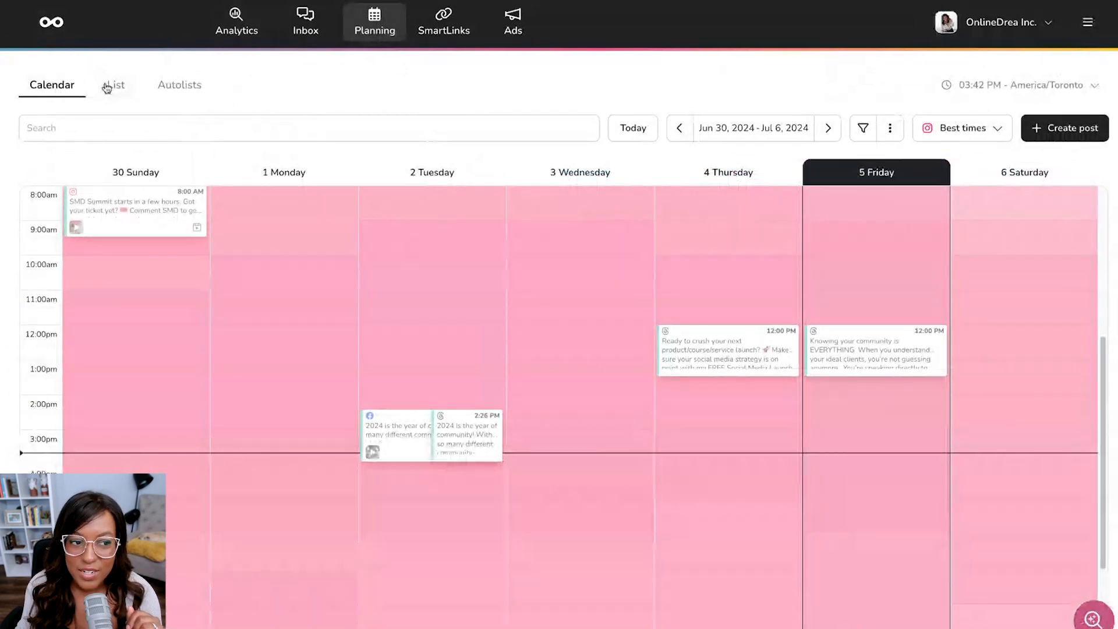
{"action": "left_click", "coordinate": [114, 84]}
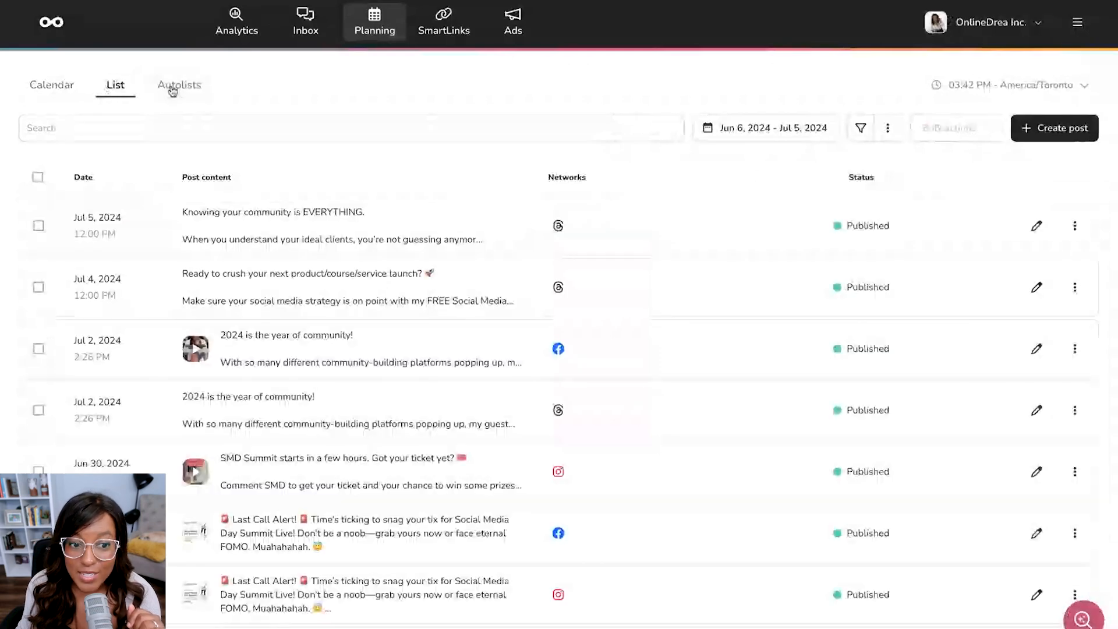
{"action": "left_click", "coordinate": [179, 85]}
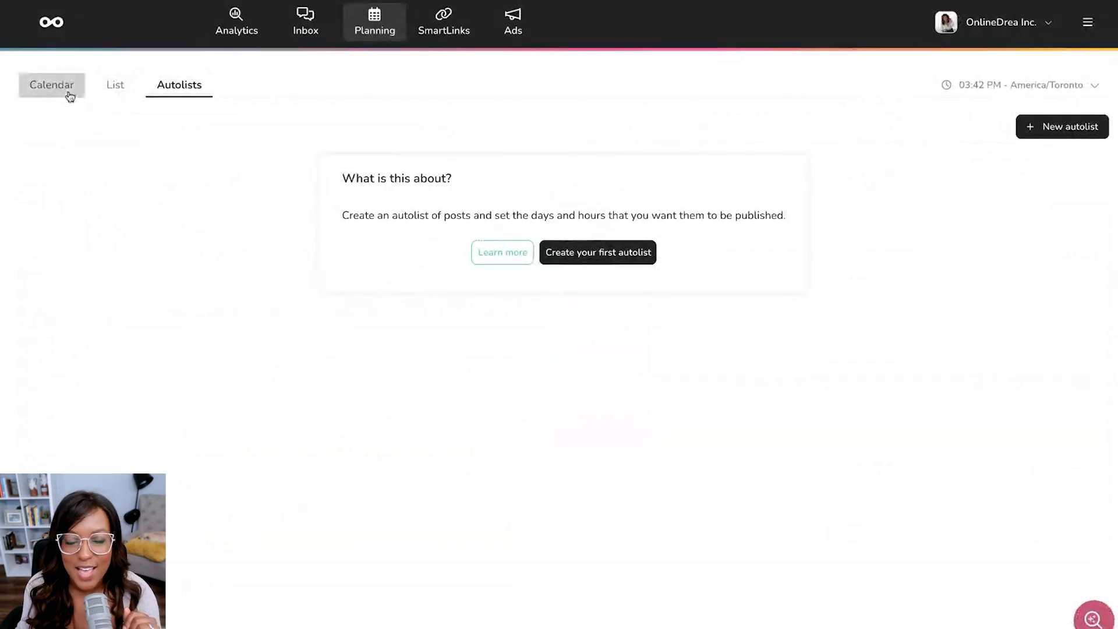
{"action": "left_click", "coordinate": [52, 86]}
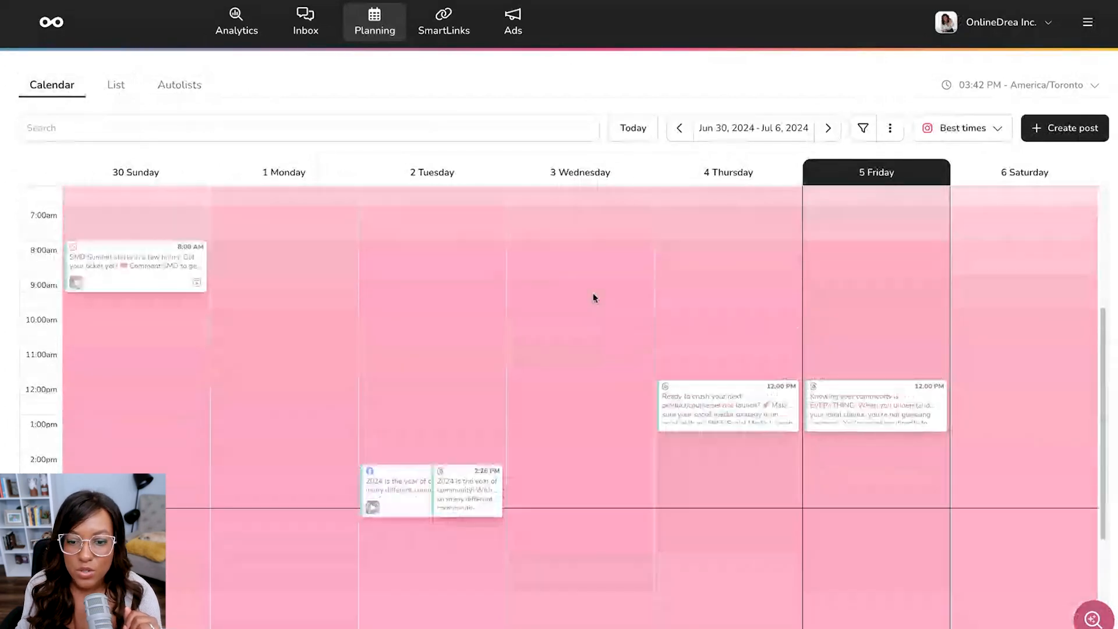
{"action": "scroll", "scroll_direction": "down", "scroll_amount": 3}
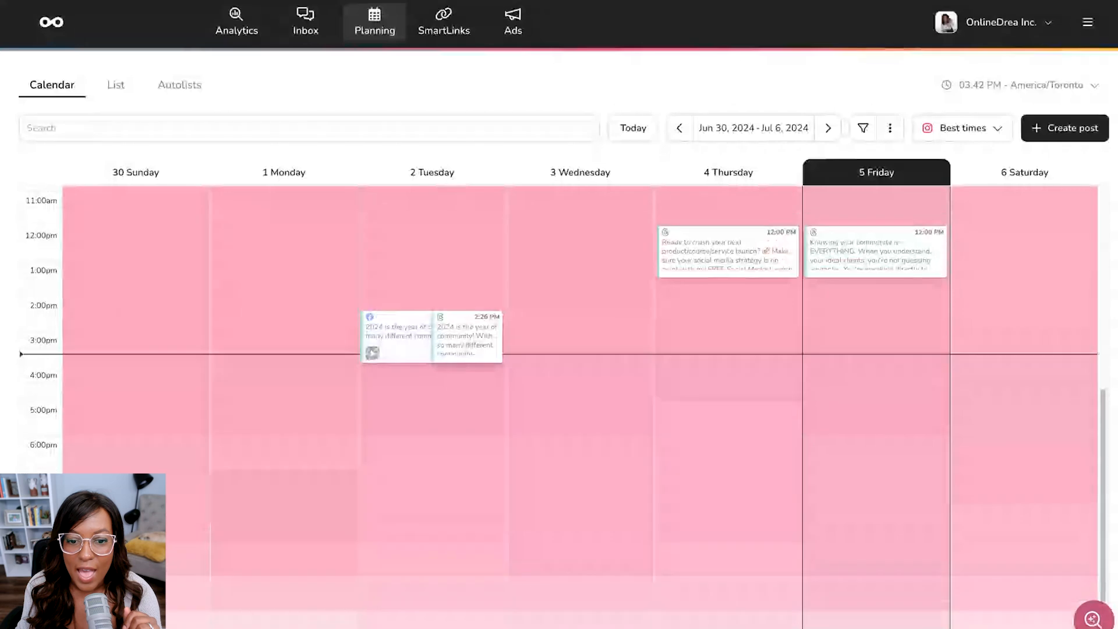
{"action": "scroll", "scroll_direction": "up", "scroll_amount": 3}
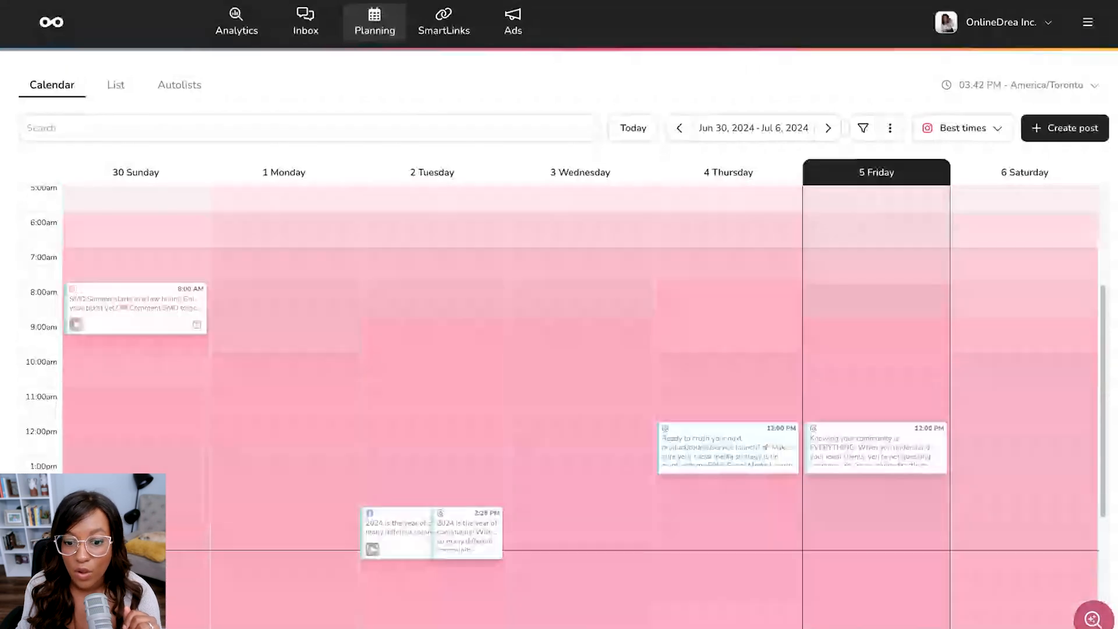
{"action": "left_click", "coordinate": [444, 22]}
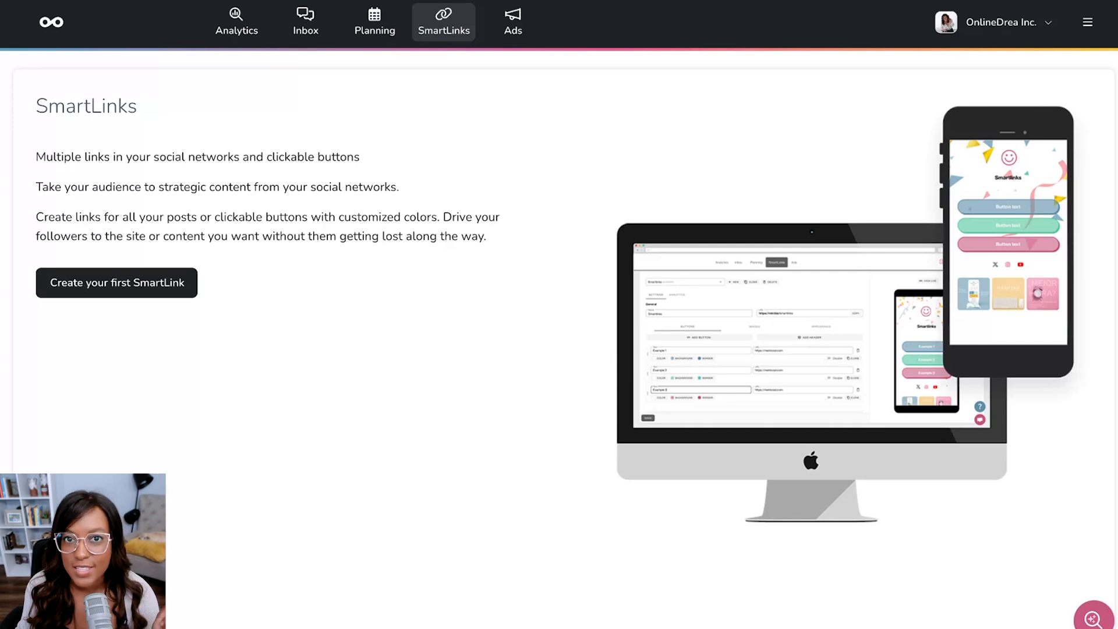
Open Ads to see the Meta campaigns table with budgets, spend, impressions and clicks
{"action": "left_click", "coordinate": [512, 21]}
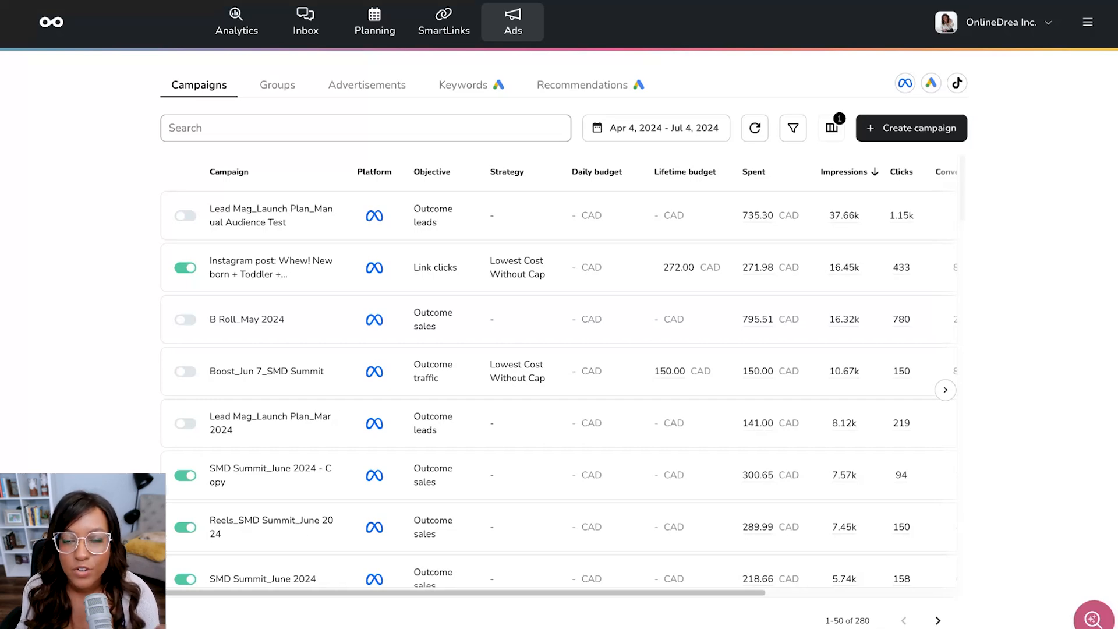
{"action": "left_click", "coordinate": [375, 18]}
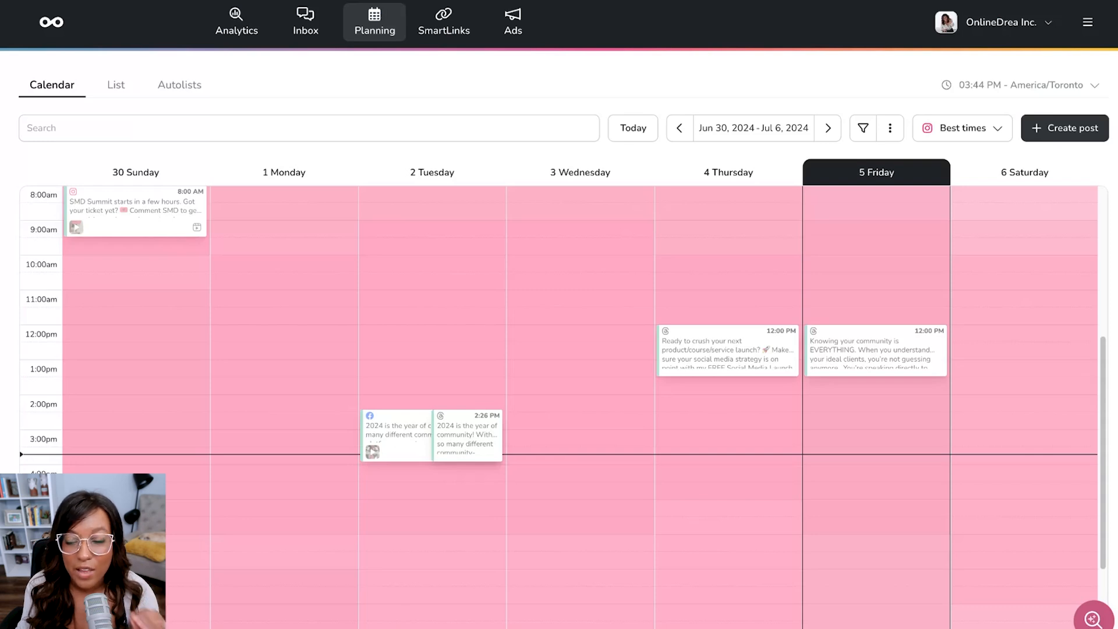
{"action": "mouse_move", "coordinate": [994, 279]}
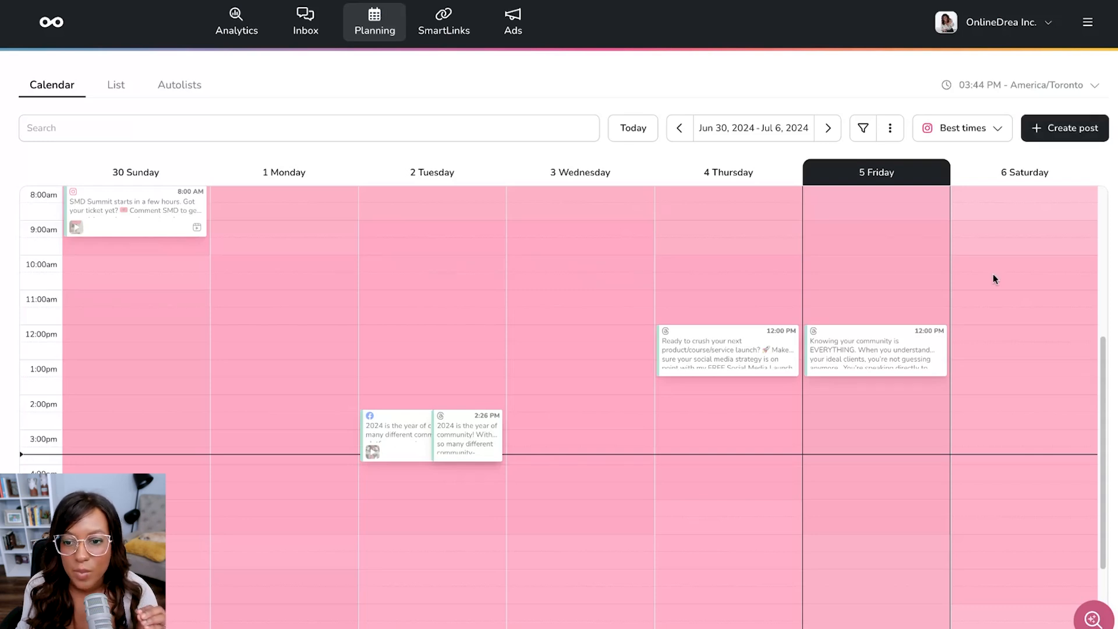
Create a new post, open its empty notes panel, and view the publishing options
{"action": "left_click", "coordinate": [1065, 128]}
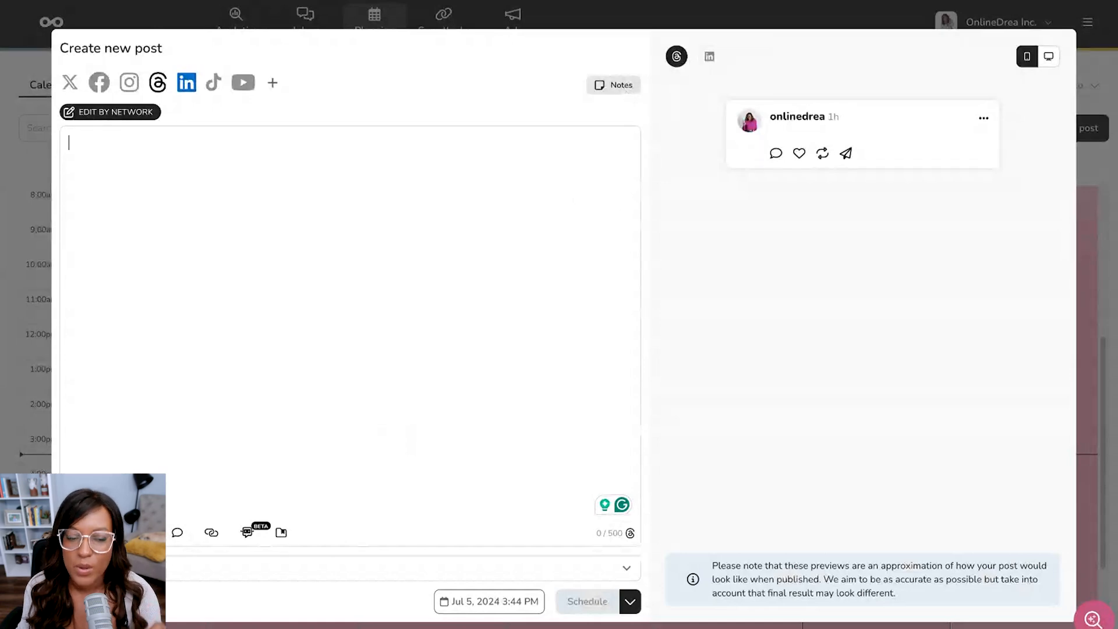
{"action": "left_click", "coordinate": [613, 85]}
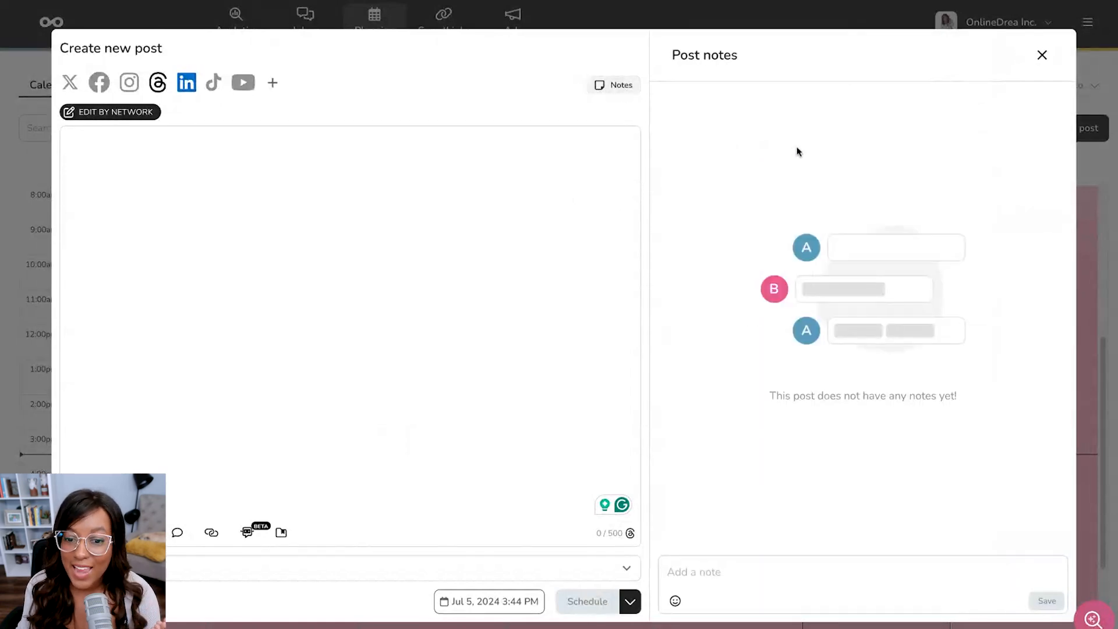
{"action": "left_click", "coordinate": [755, 571]}
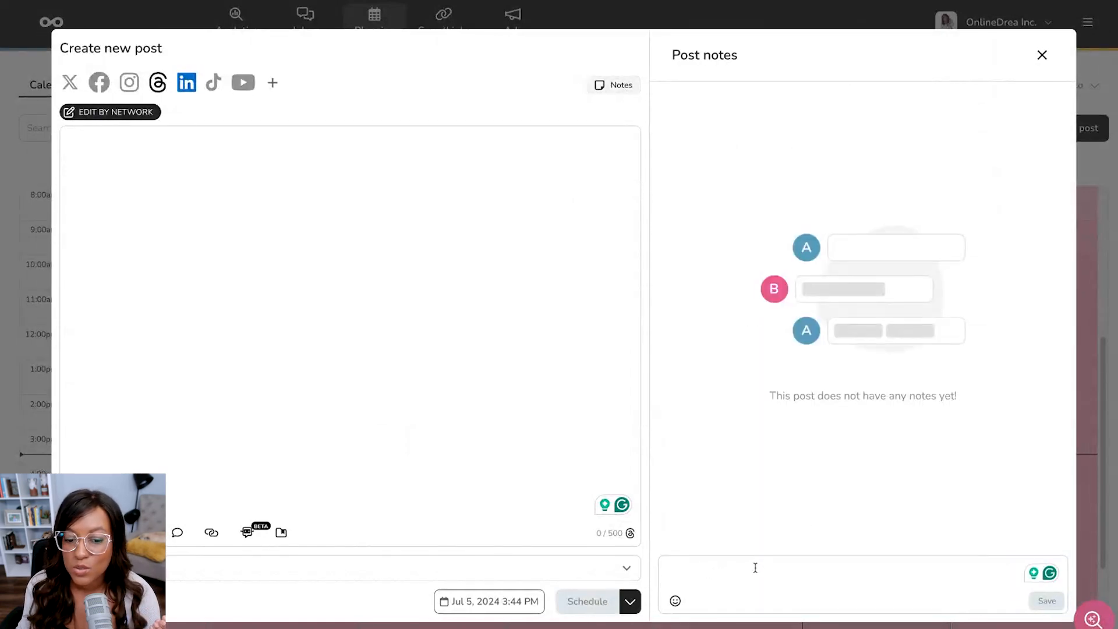
{"action": "left_click", "coordinate": [784, 571]}
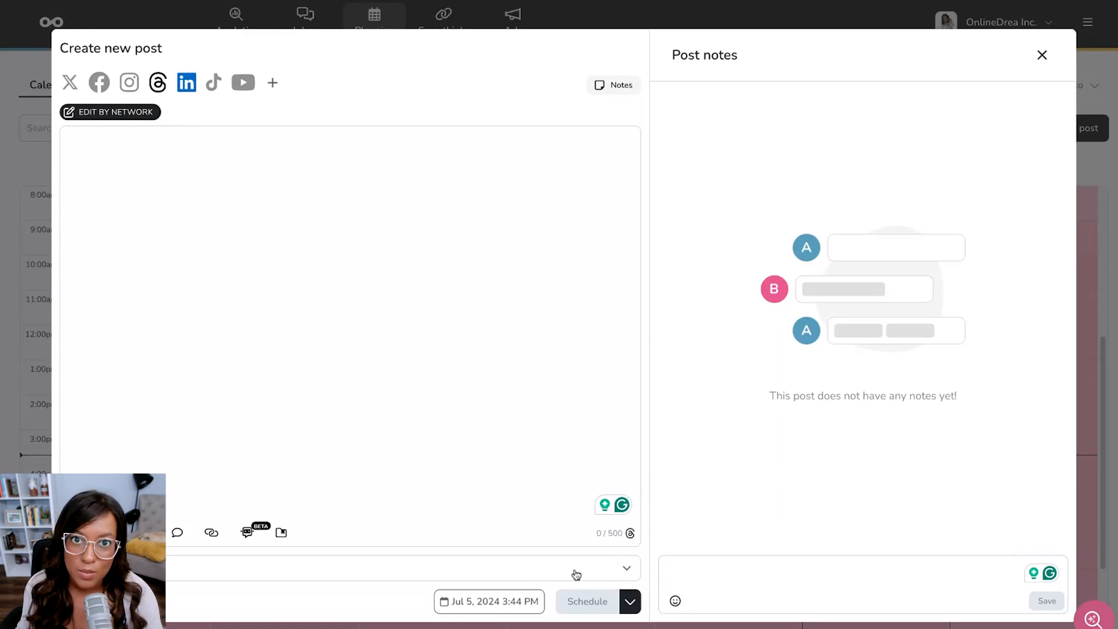
{"action": "left_click", "coordinate": [629, 601]}
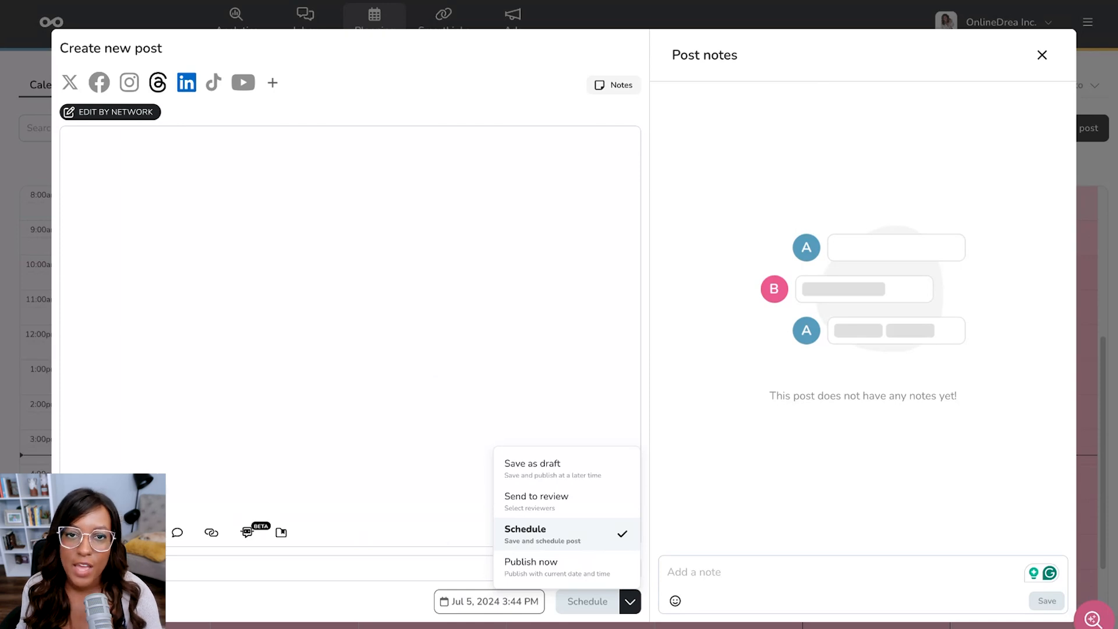